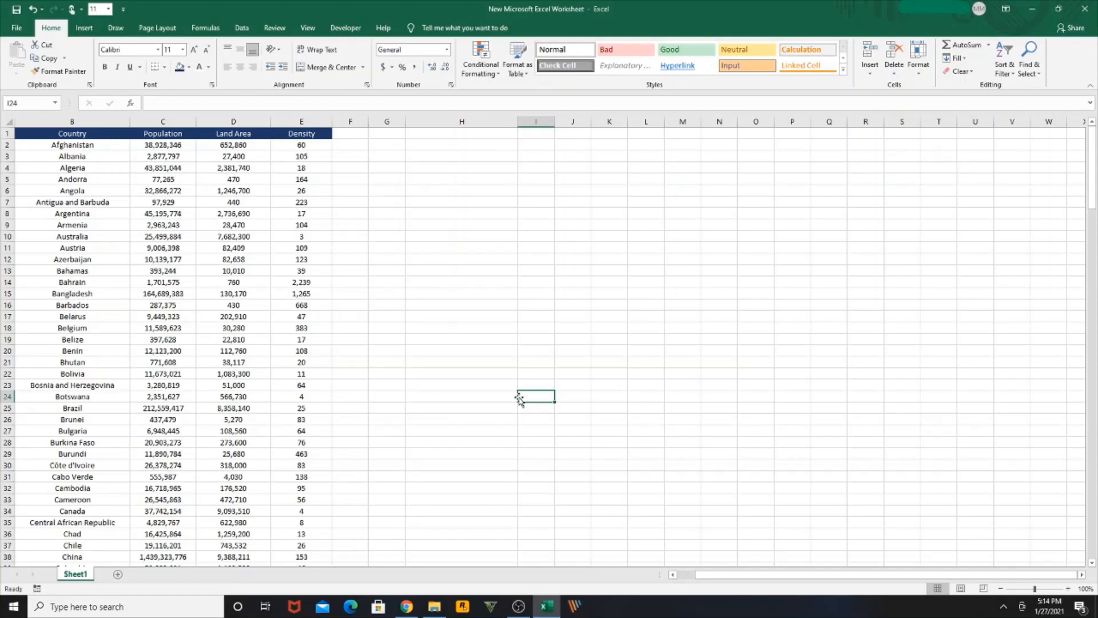
mouse_move(588, 356)
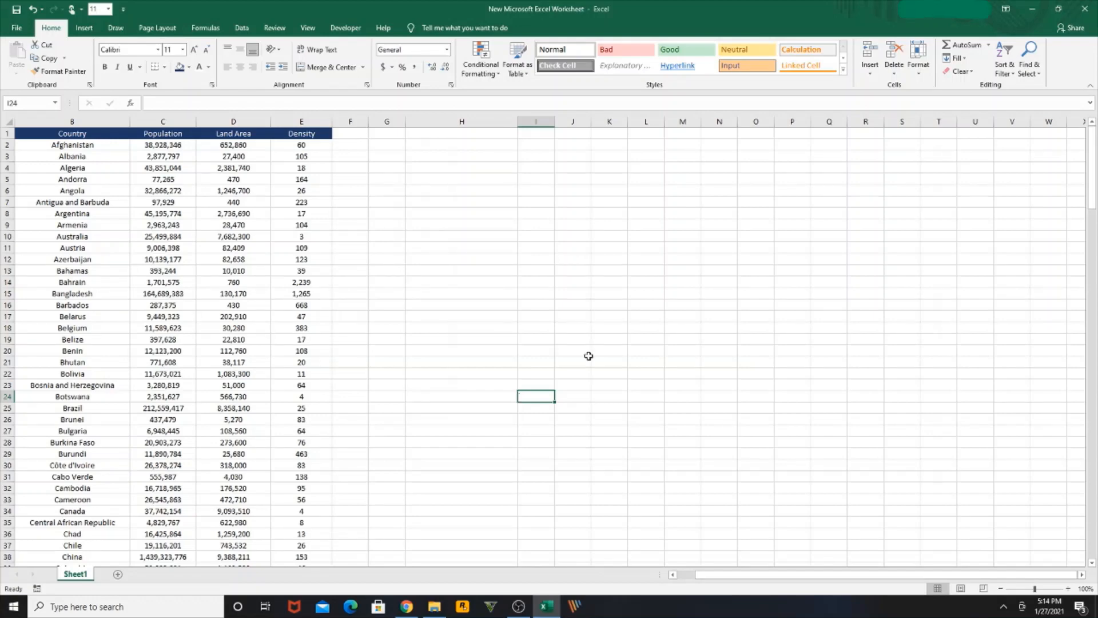
Enter a 'Country' heading in H1 beside the country population table.
left_click(572, 350)
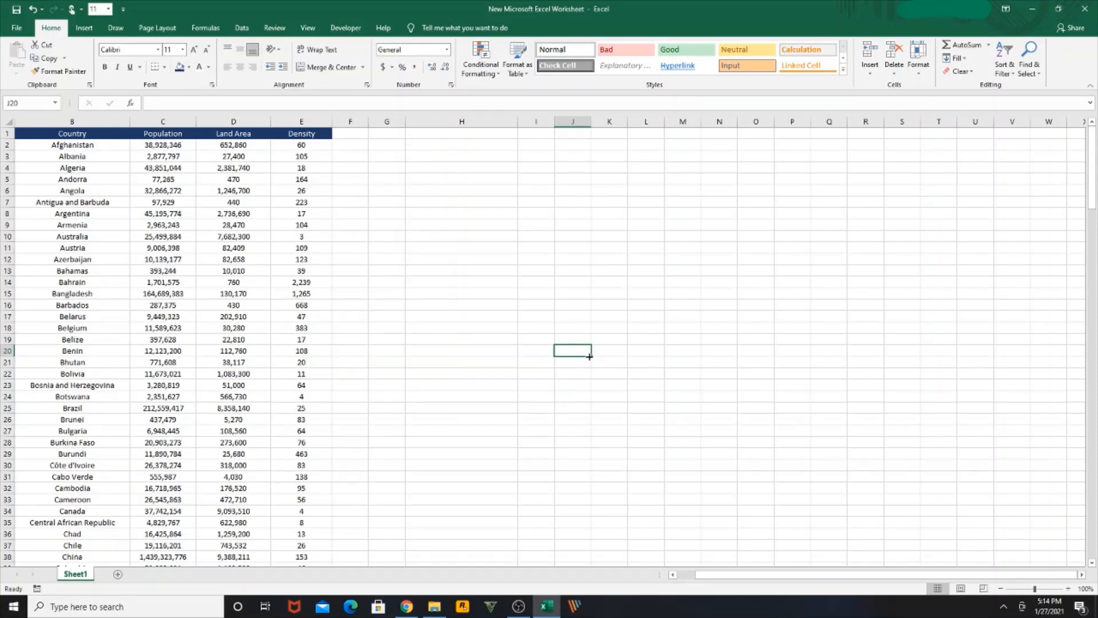
left_click(461, 134)
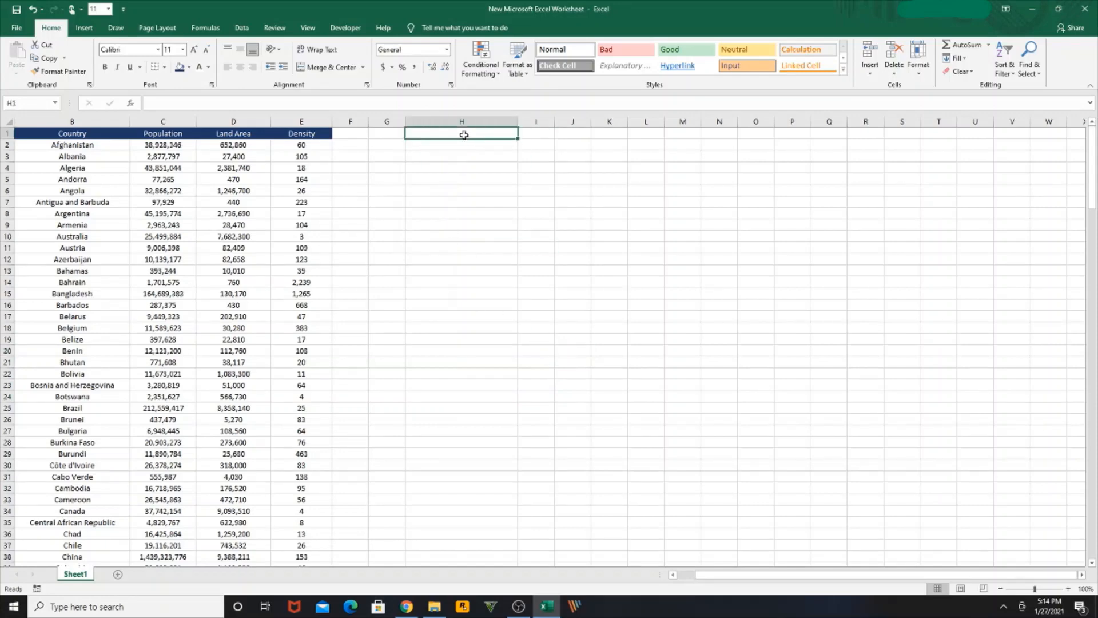
type("Co")
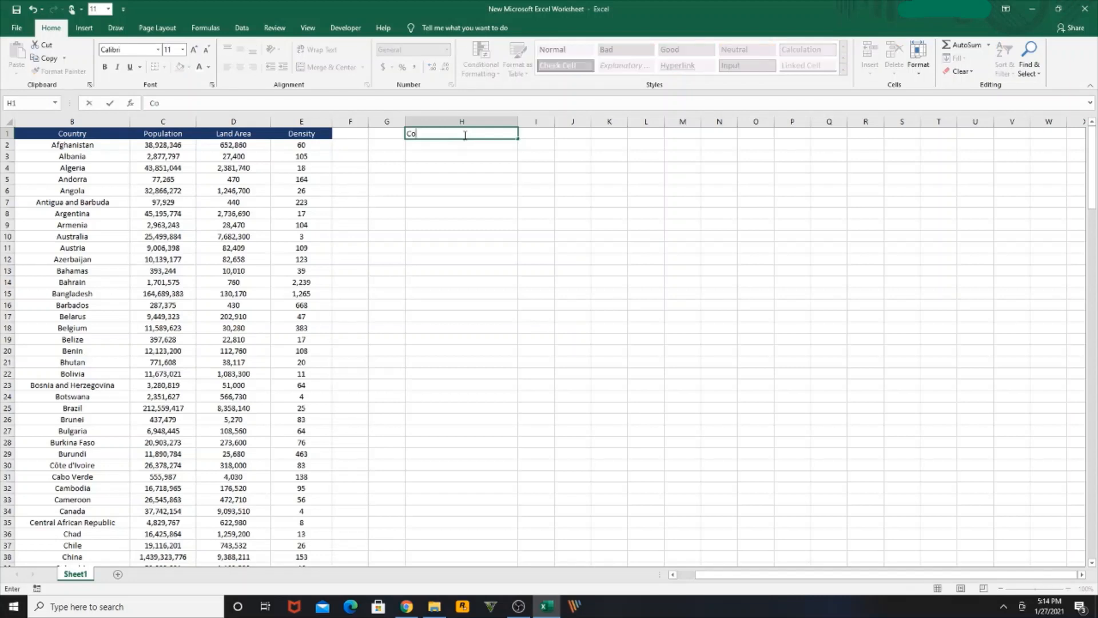
key("Return")
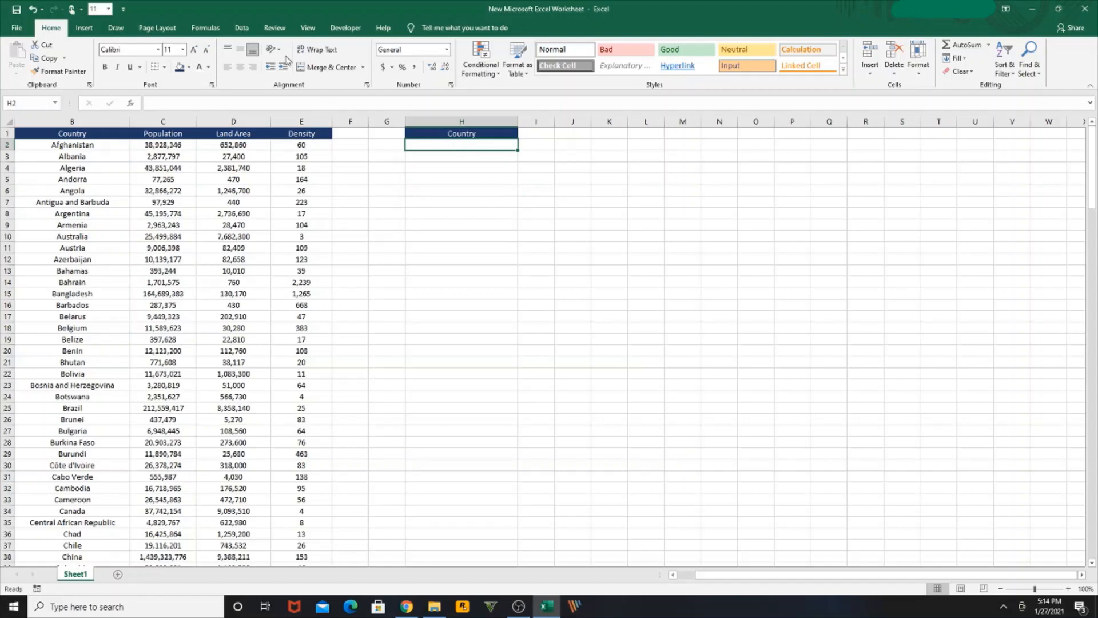
Apply list data validation to H2 sourced from the country names in B2:B196.
left_click(241, 27)
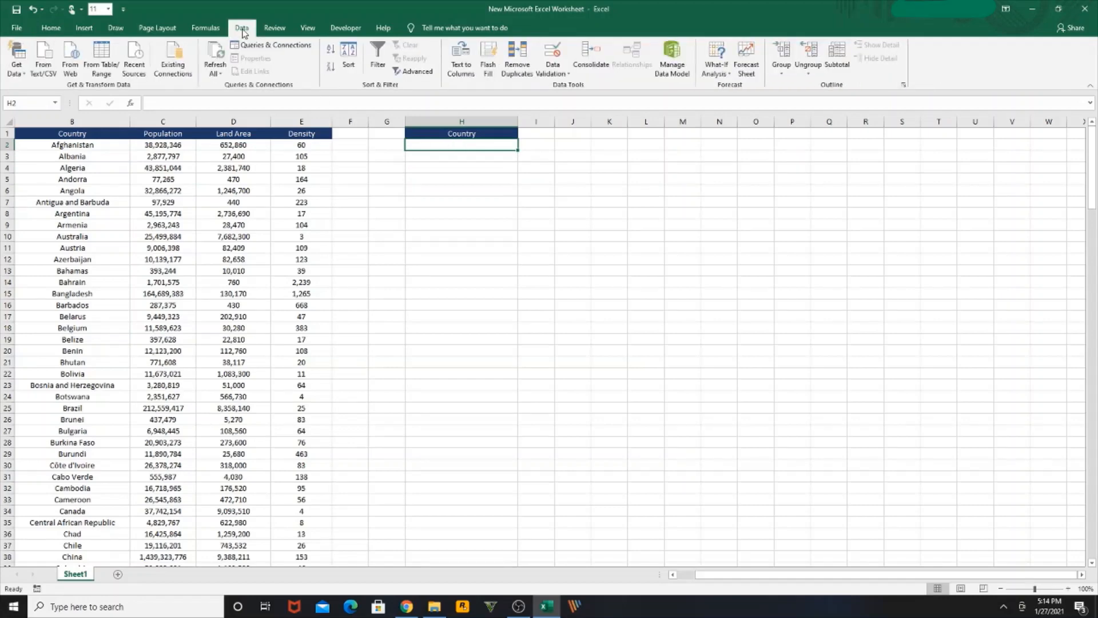
left_click(553, 58)
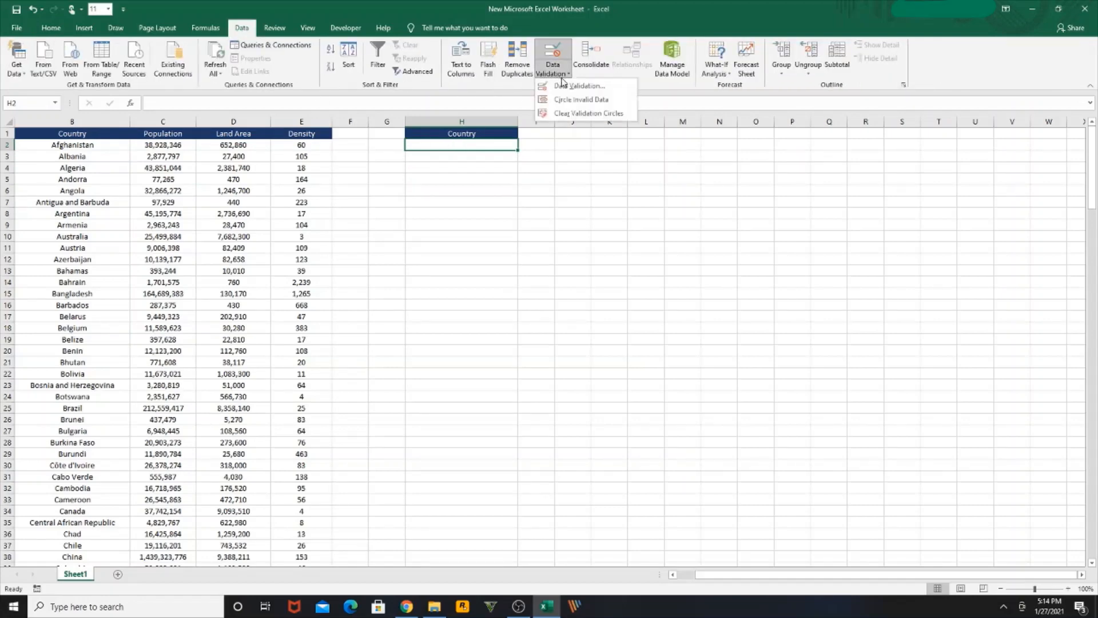
mouse_move(577, 85)
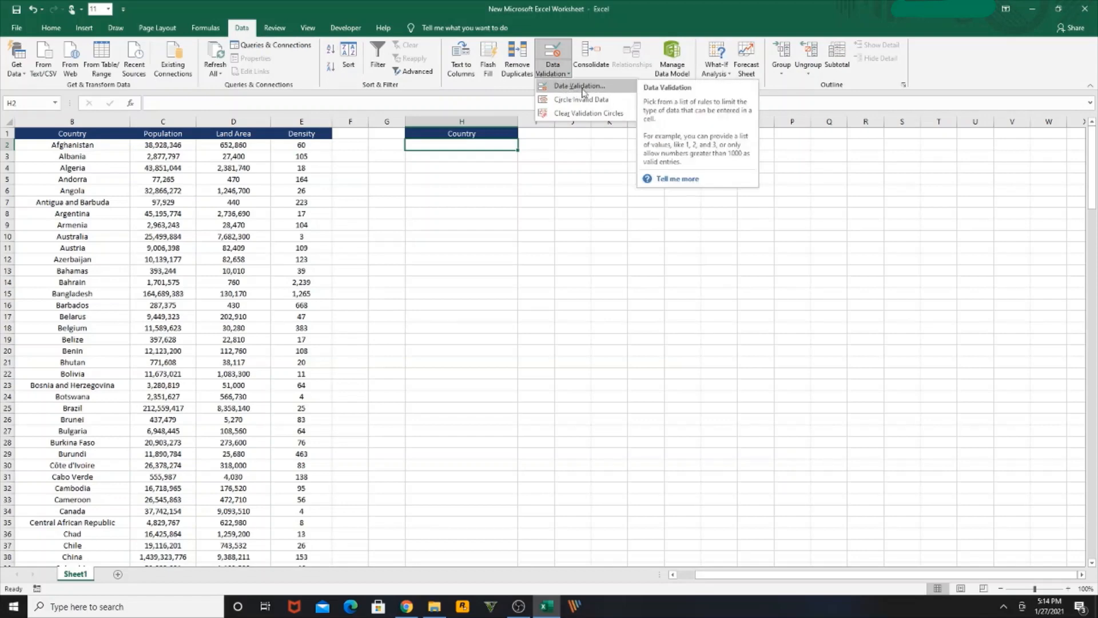
left_click(577, 85)
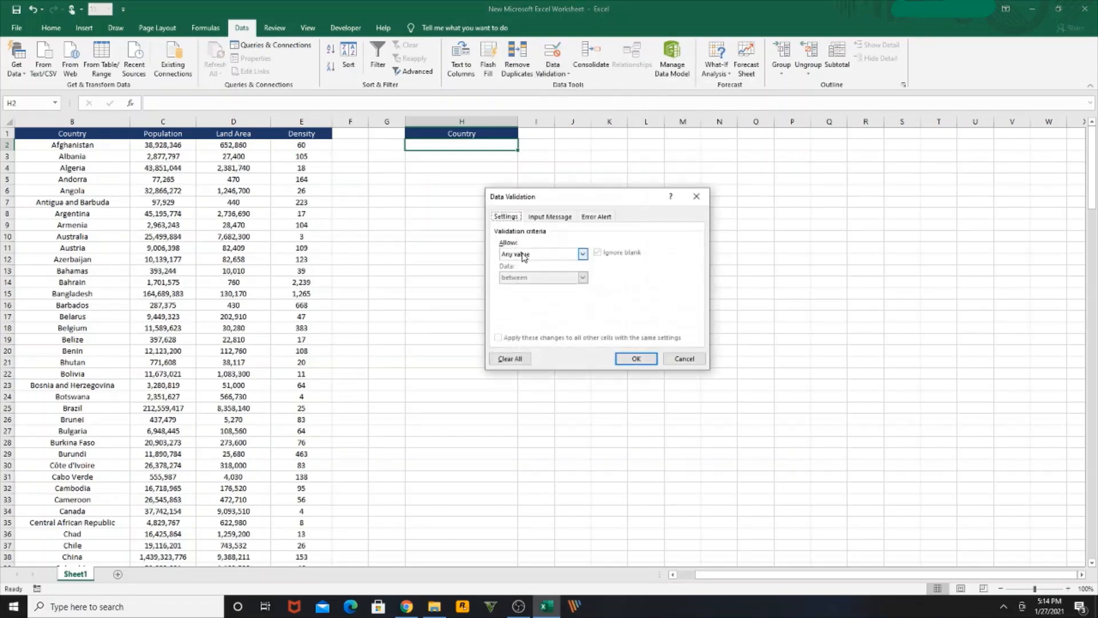
left_click(582, 253)
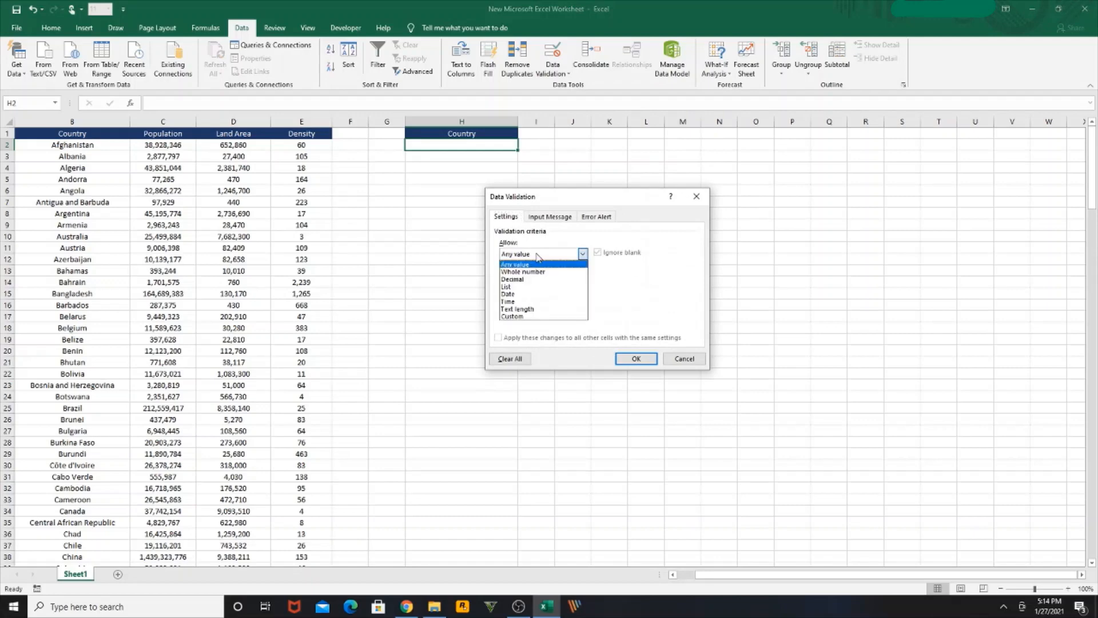
mouse_move(508, 286)
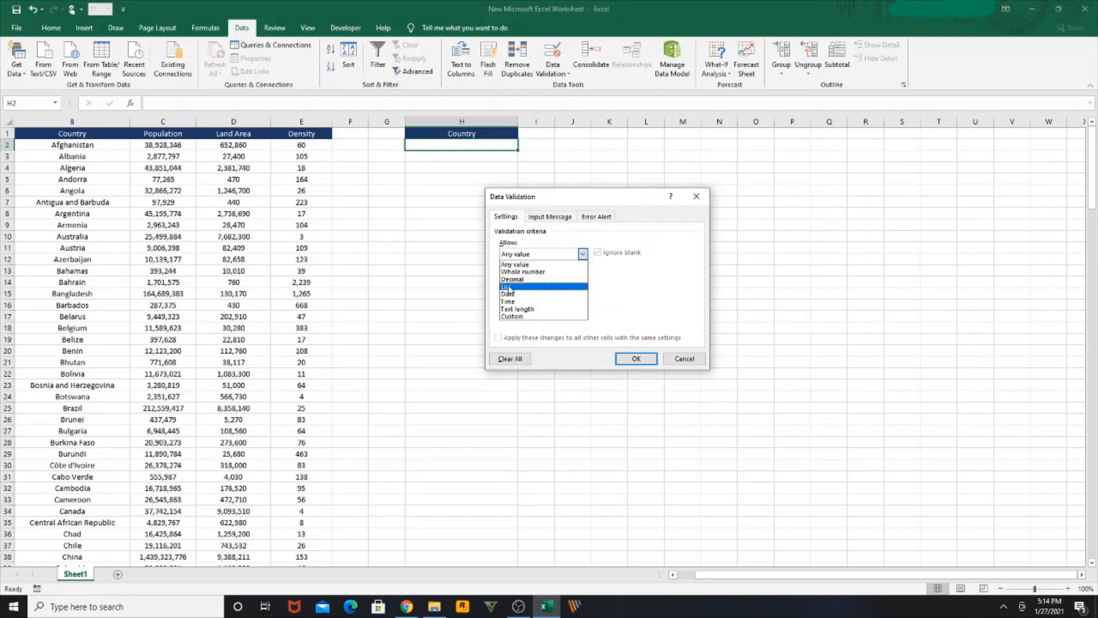
left_click(504, 285)
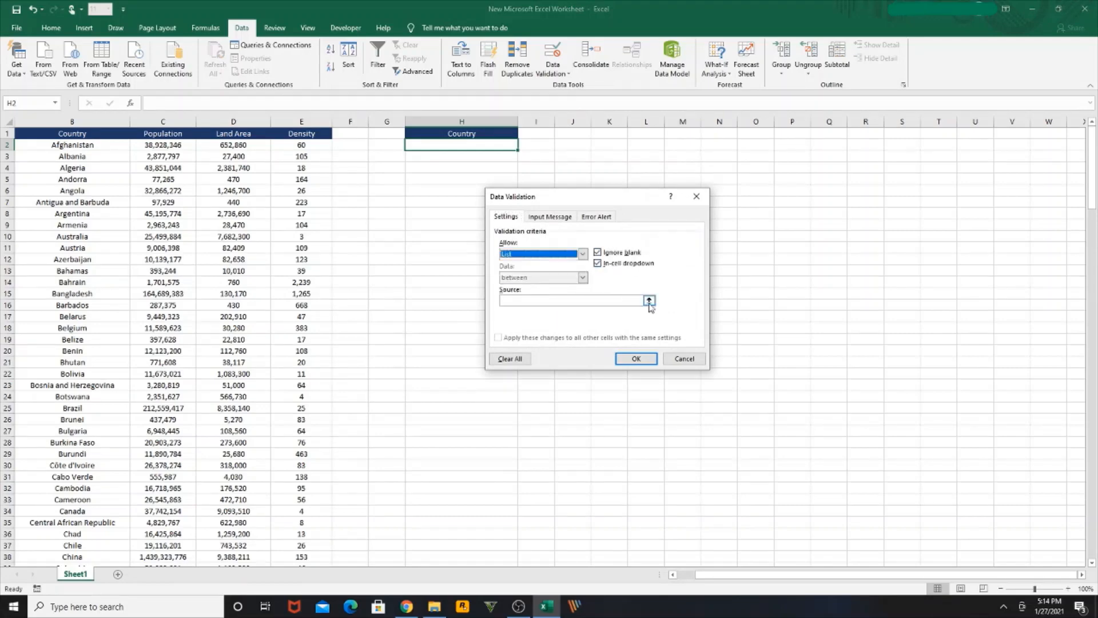
left_click(647, 300)
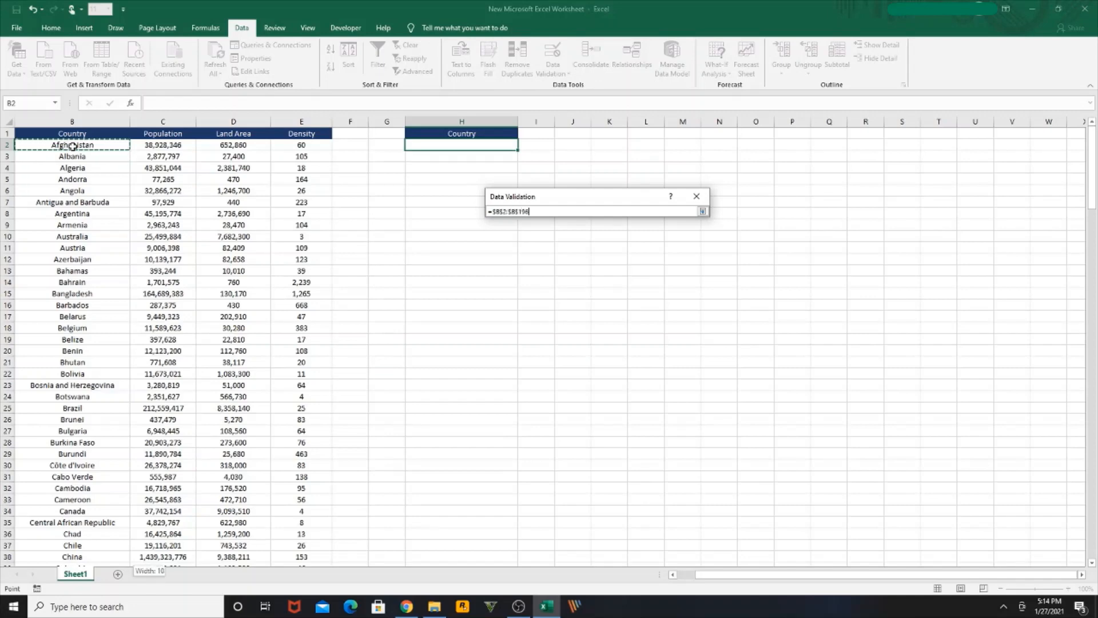
scroll("down", 3)
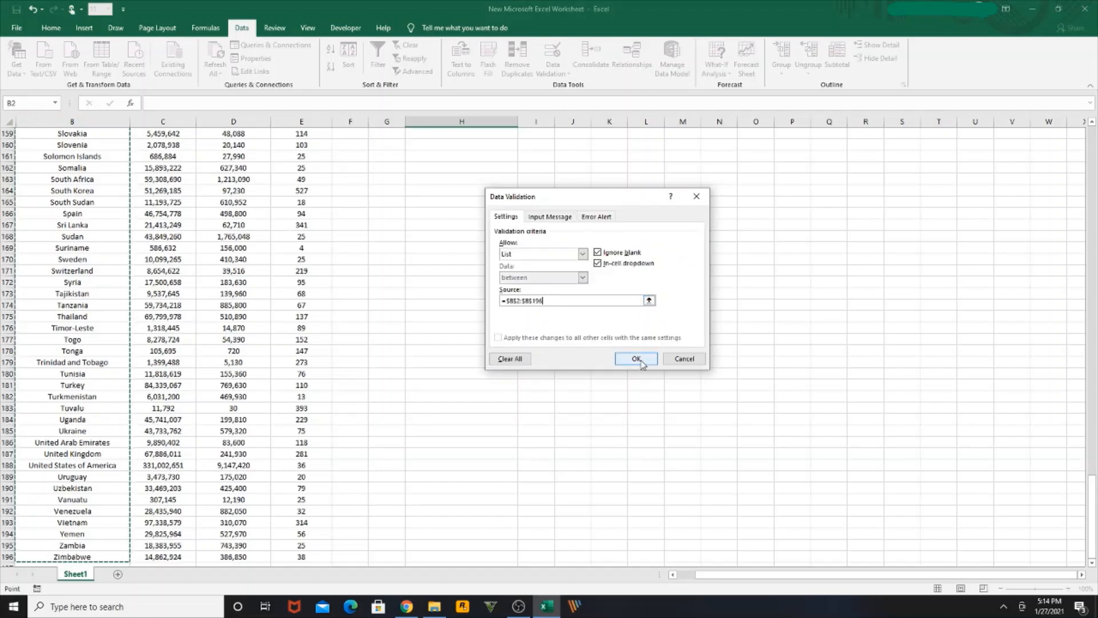
left_click(635, 358)
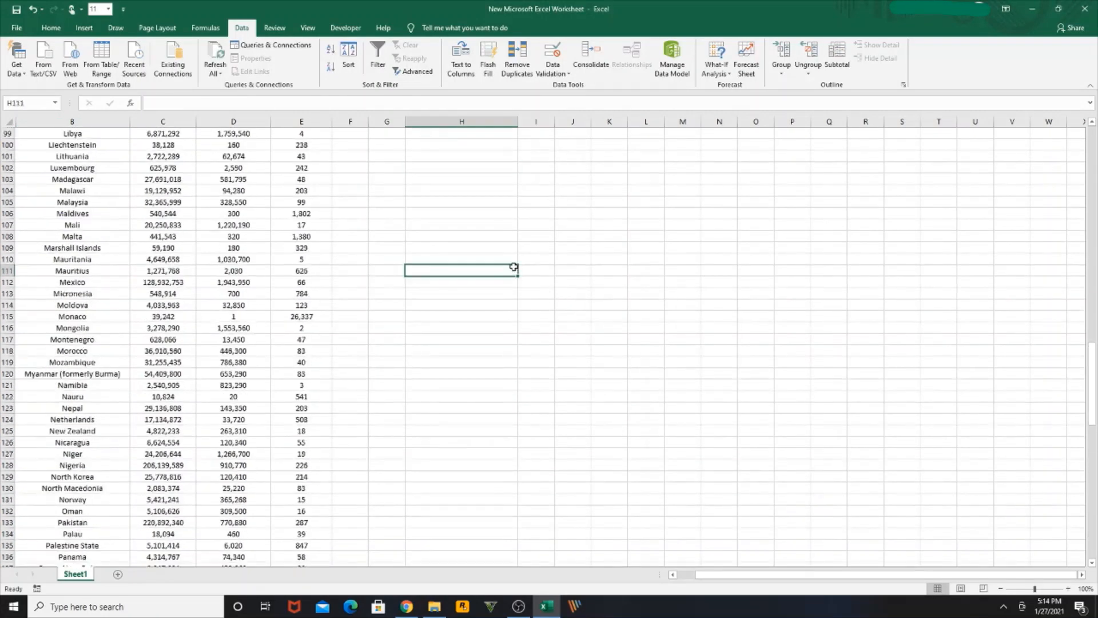
key("Ctrl+Home")
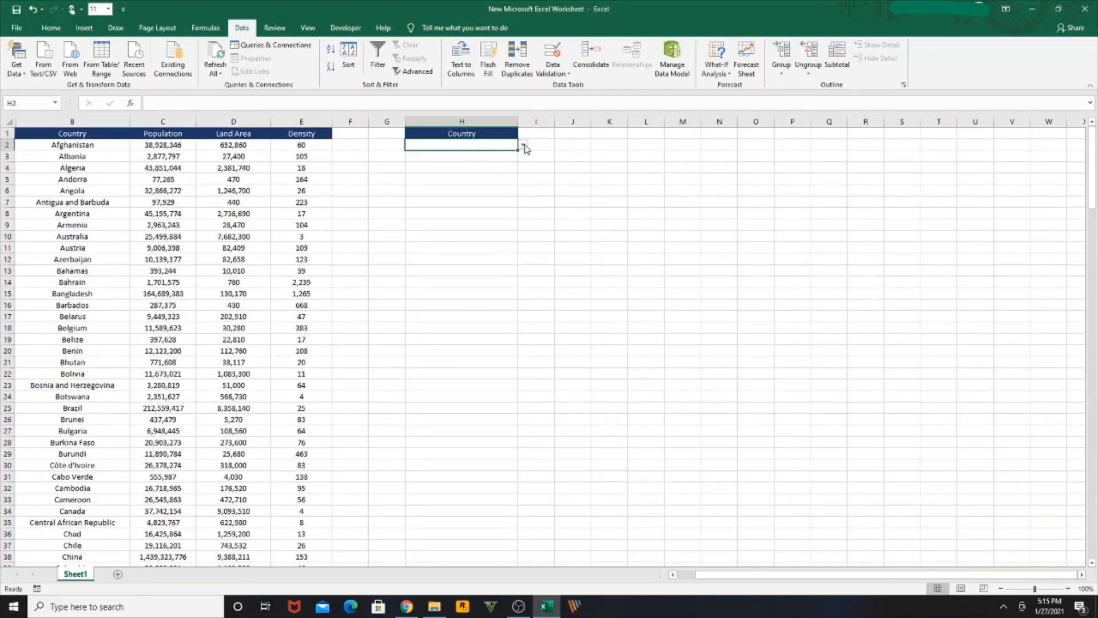
left_click(521, 145)
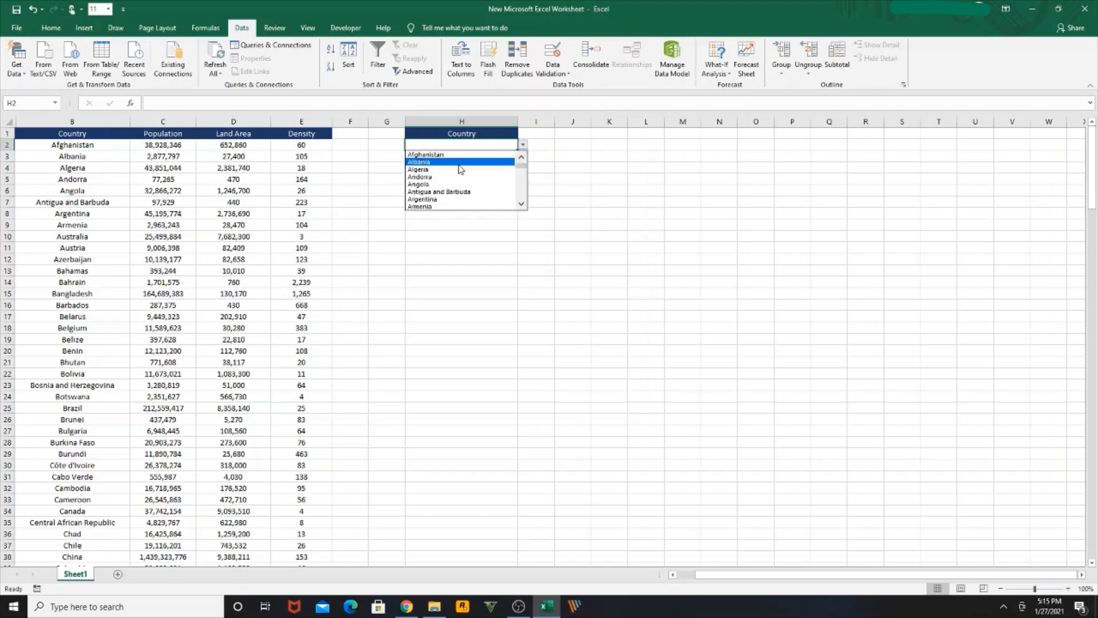
left_click(572, 465)
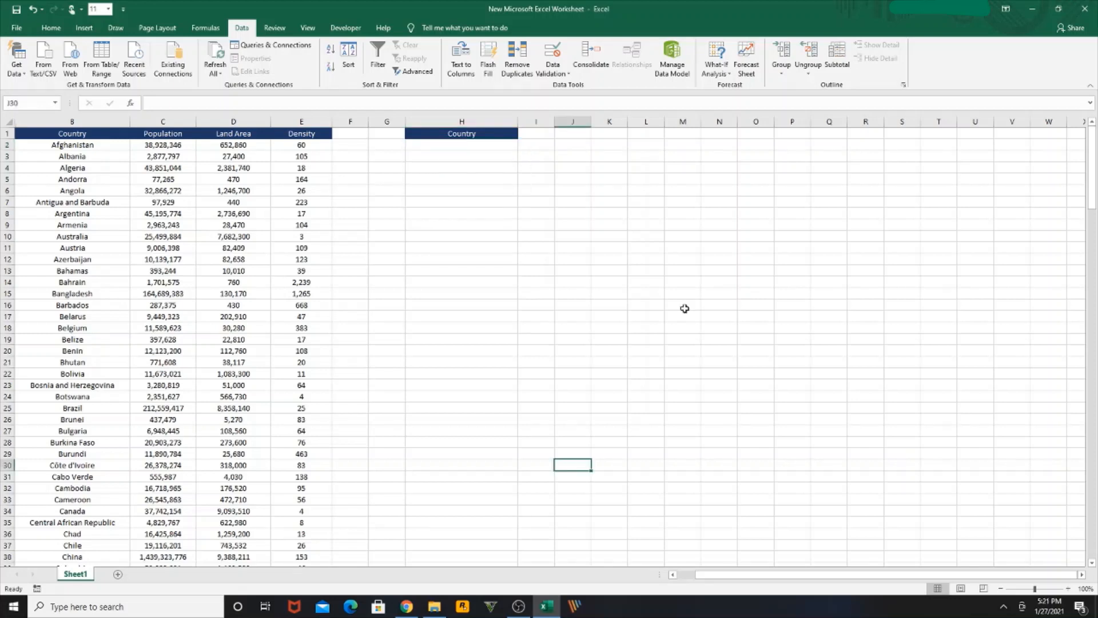
left_click(681, 304)
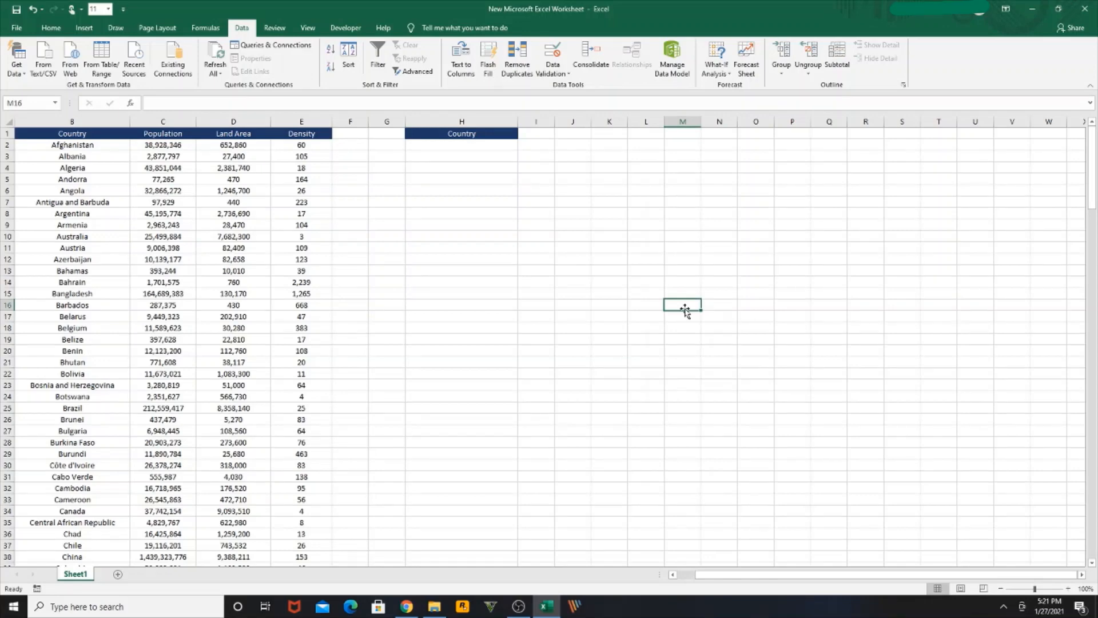
mouse_move(641, 293)
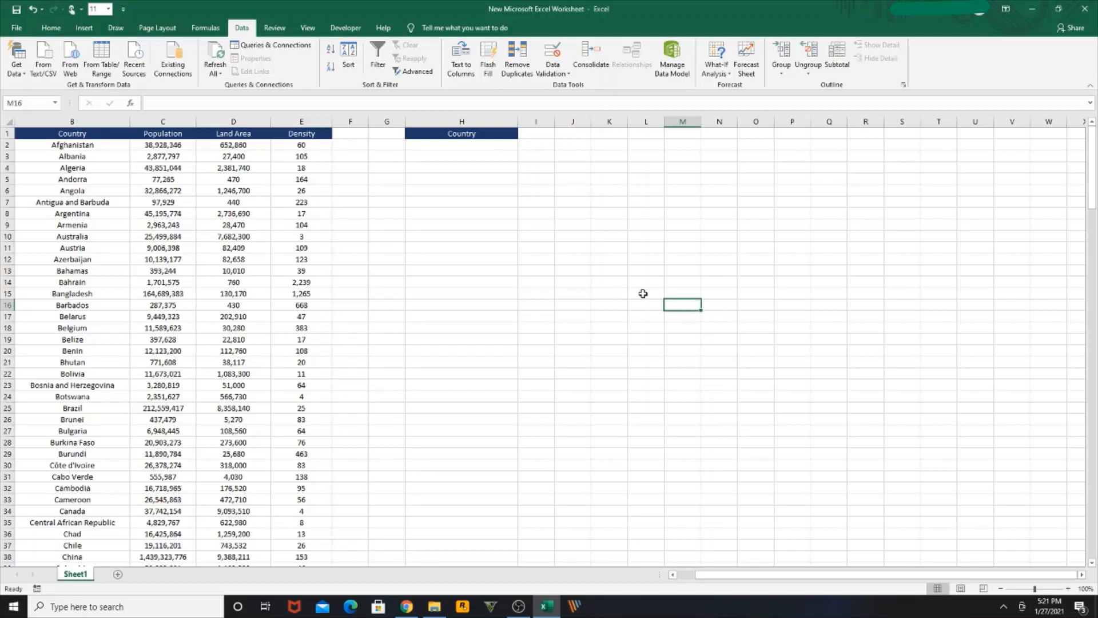
mouse_move(475, 147)
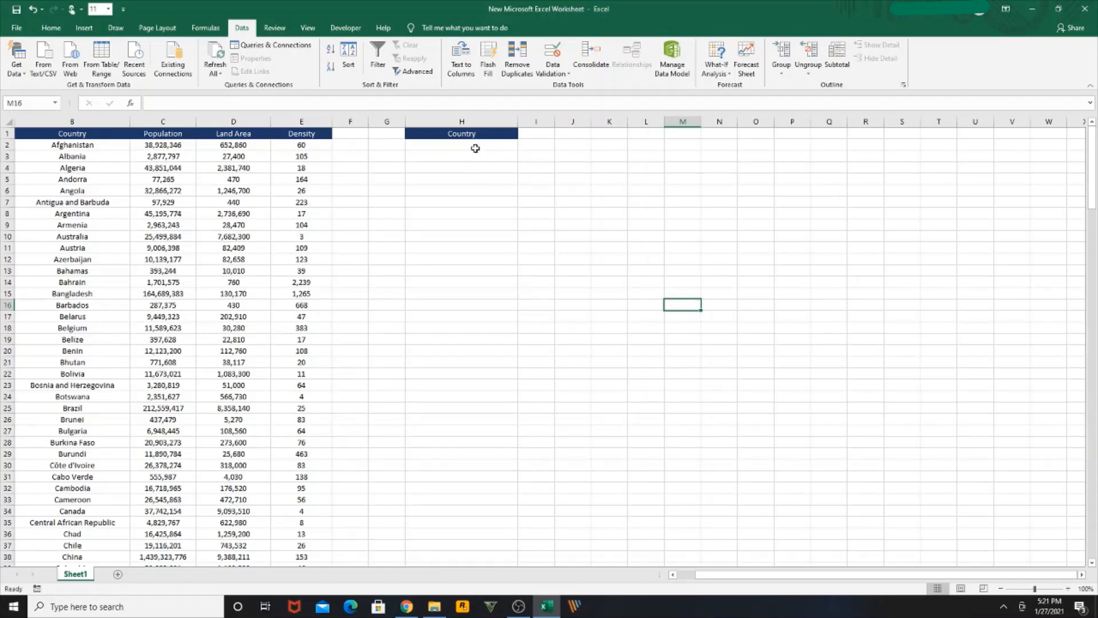
Enter 'Population' in I1 and 'Land Area' in J1, then pick Algeria from the H2 dropdown.
left_click(568, 132)
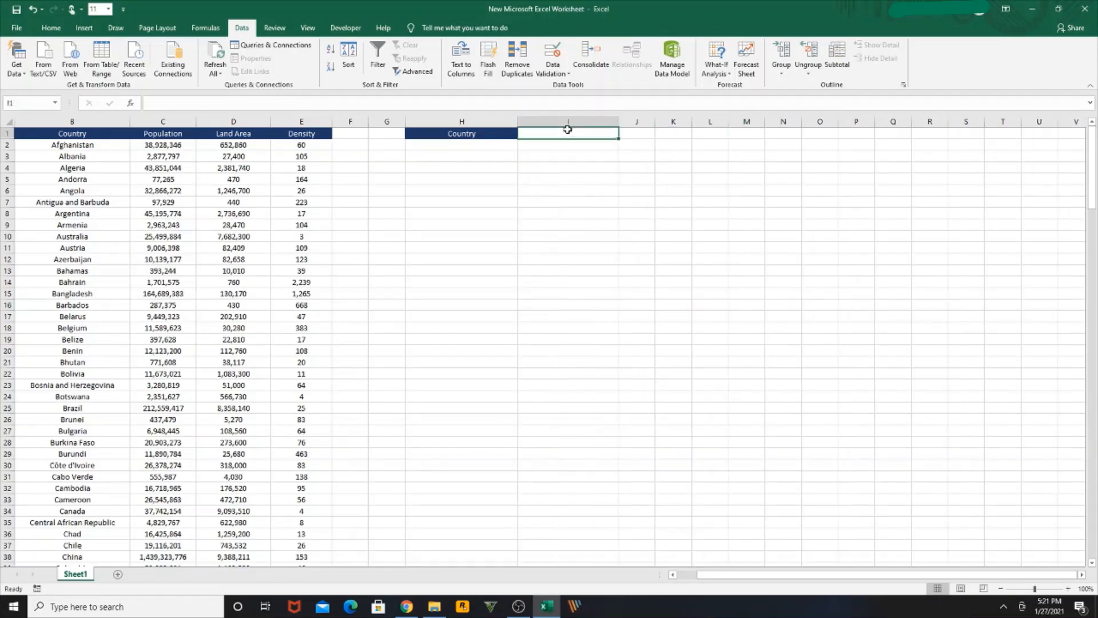
type("Population")
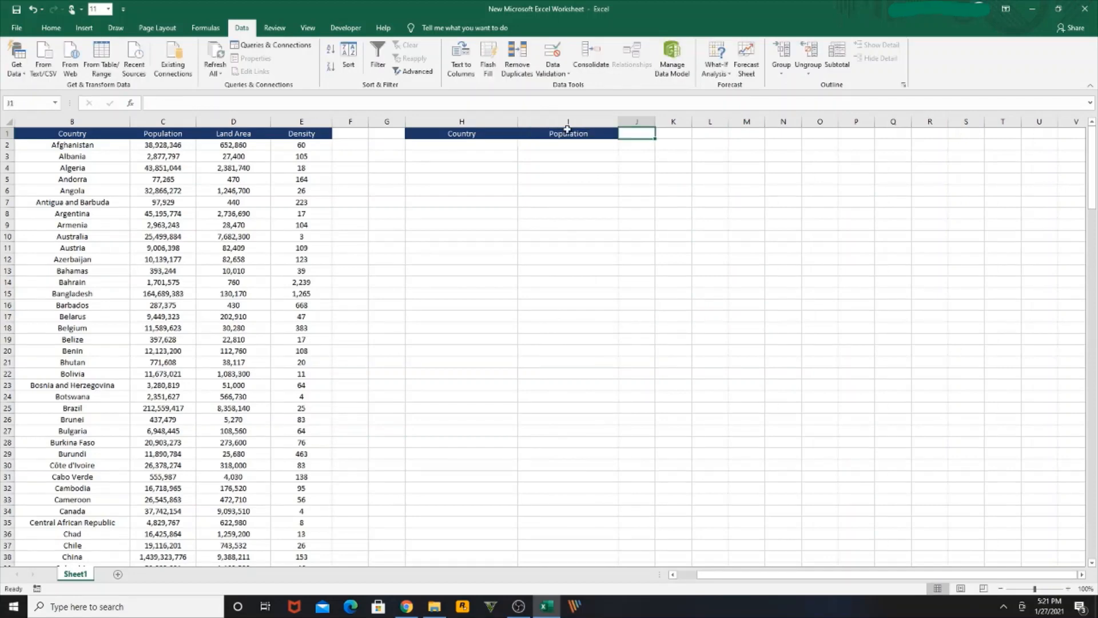
type("L")
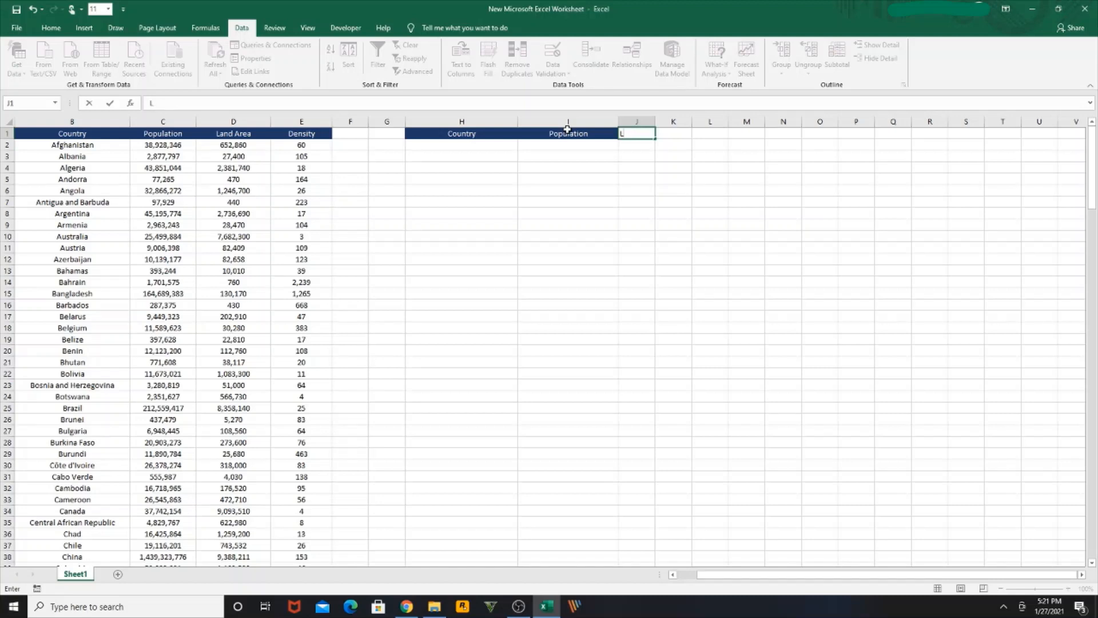
type("Land Area")
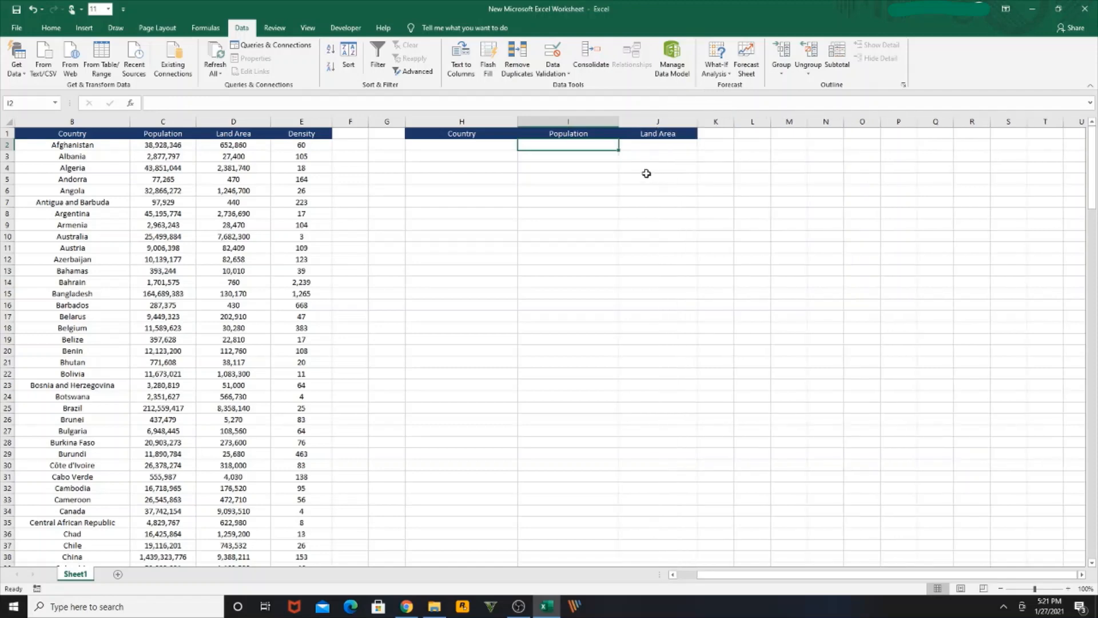
left_click(521, 146)
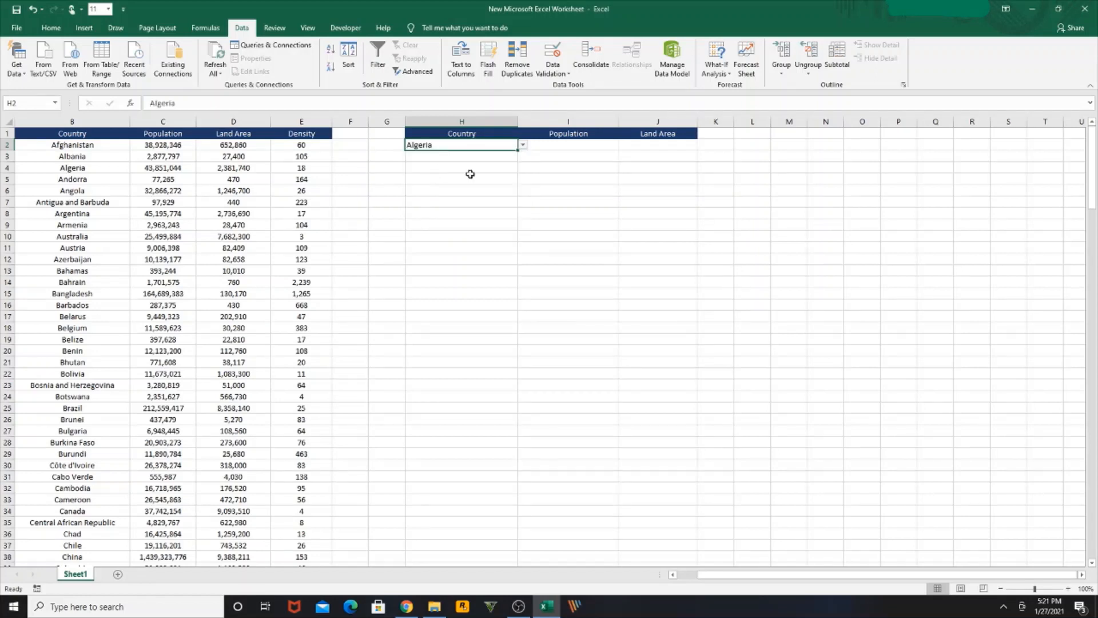
Enter =VLOOKUP(H2,B:E,2,0) in I2, returning Algeria's population 43851044.
left_click(567, 146)
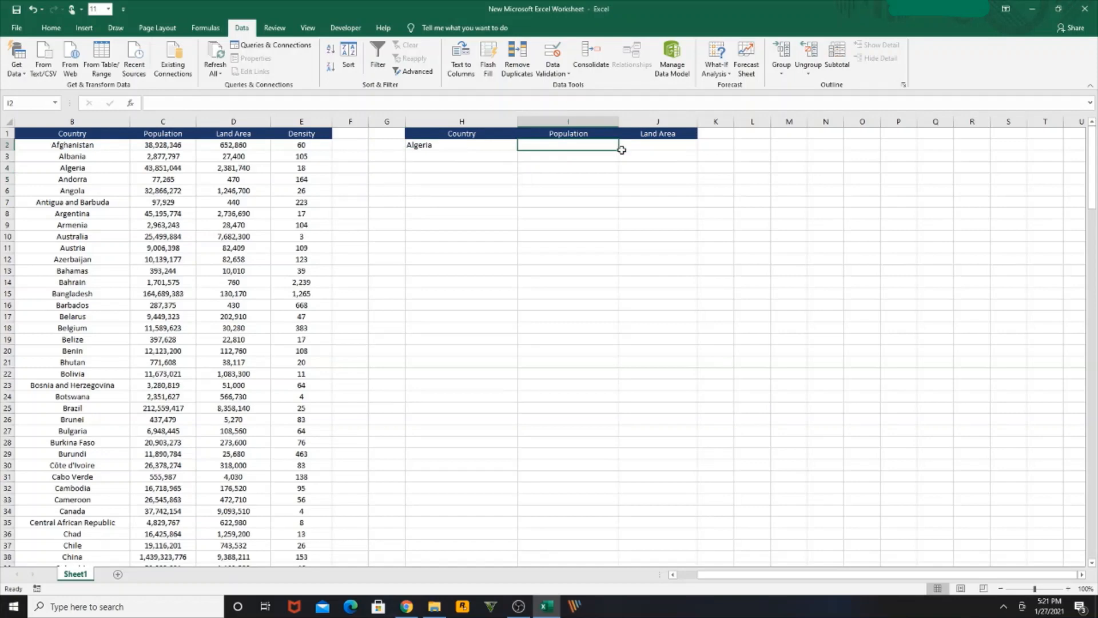
type("=v")
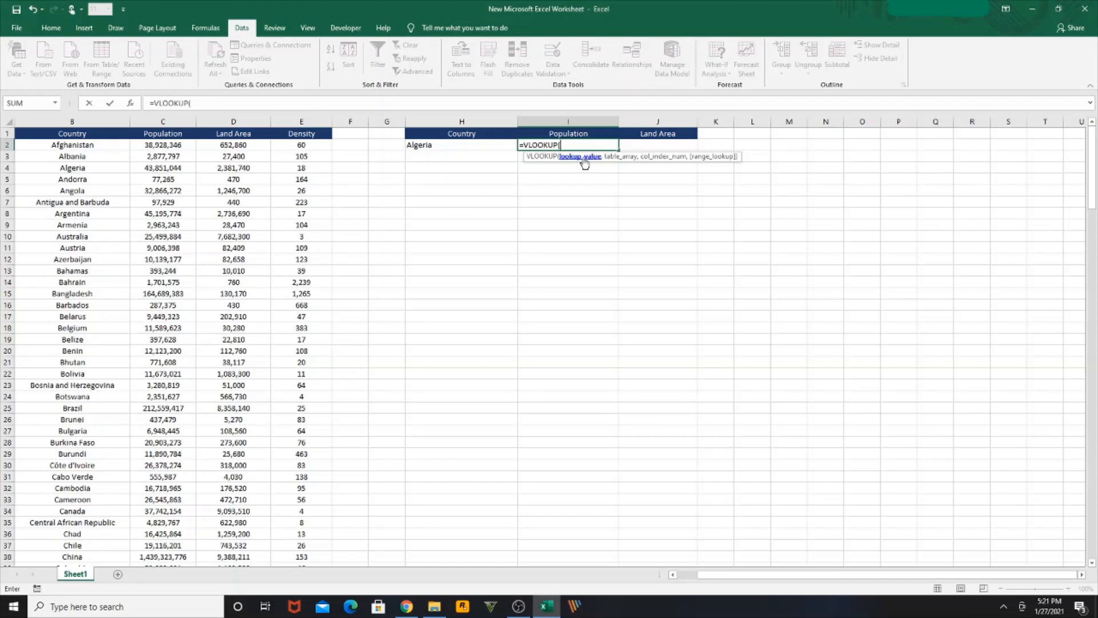
mouse_move(574, 161)
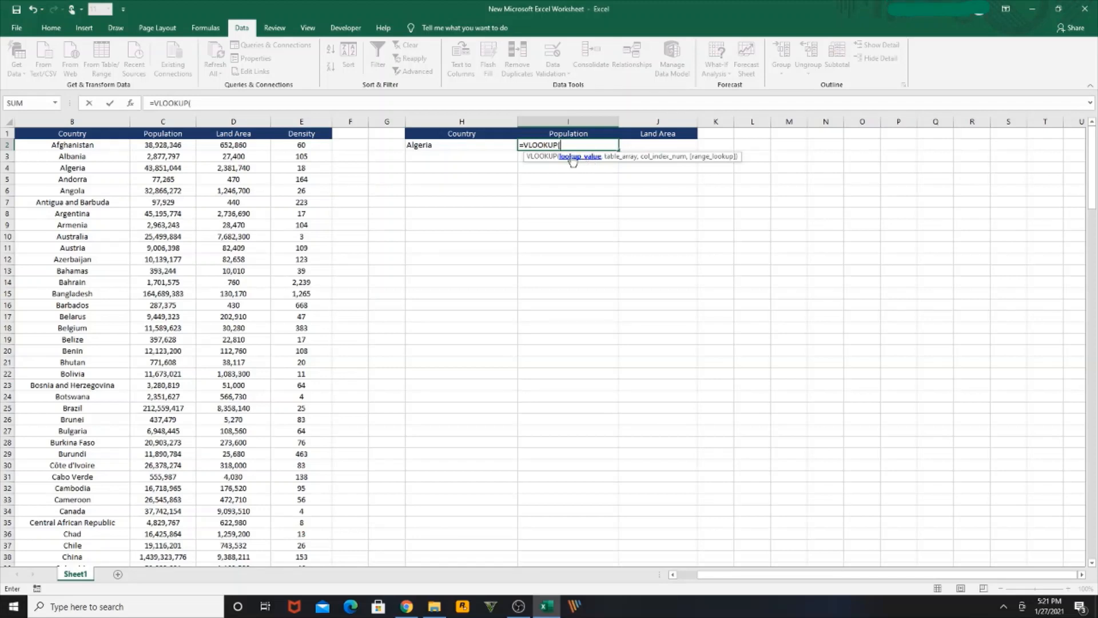
left_click(461, 144)
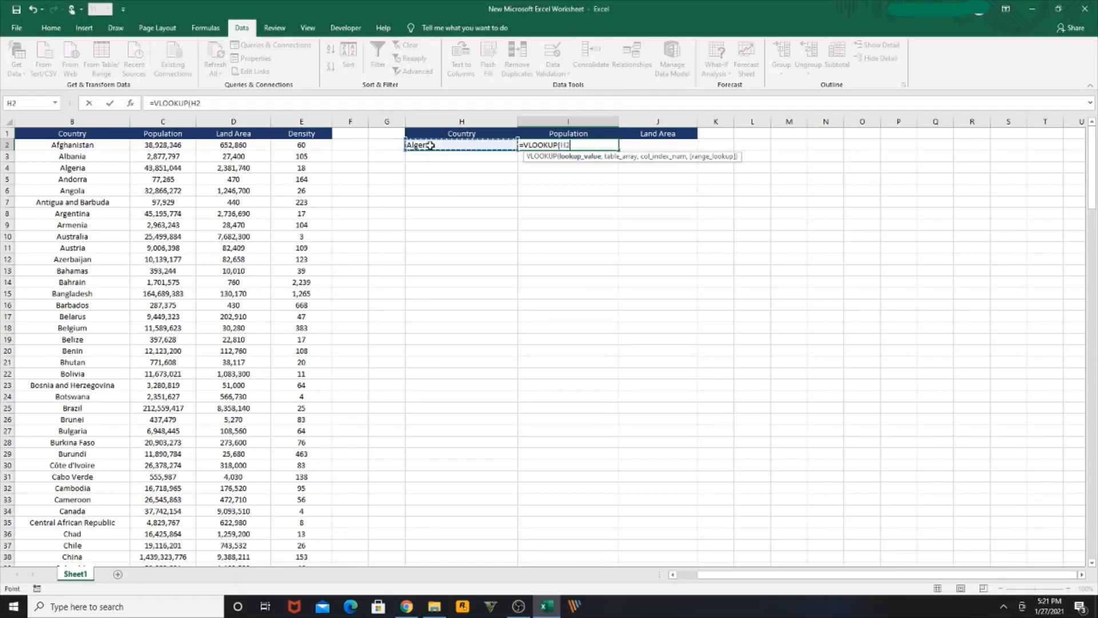
type(",B:E,")
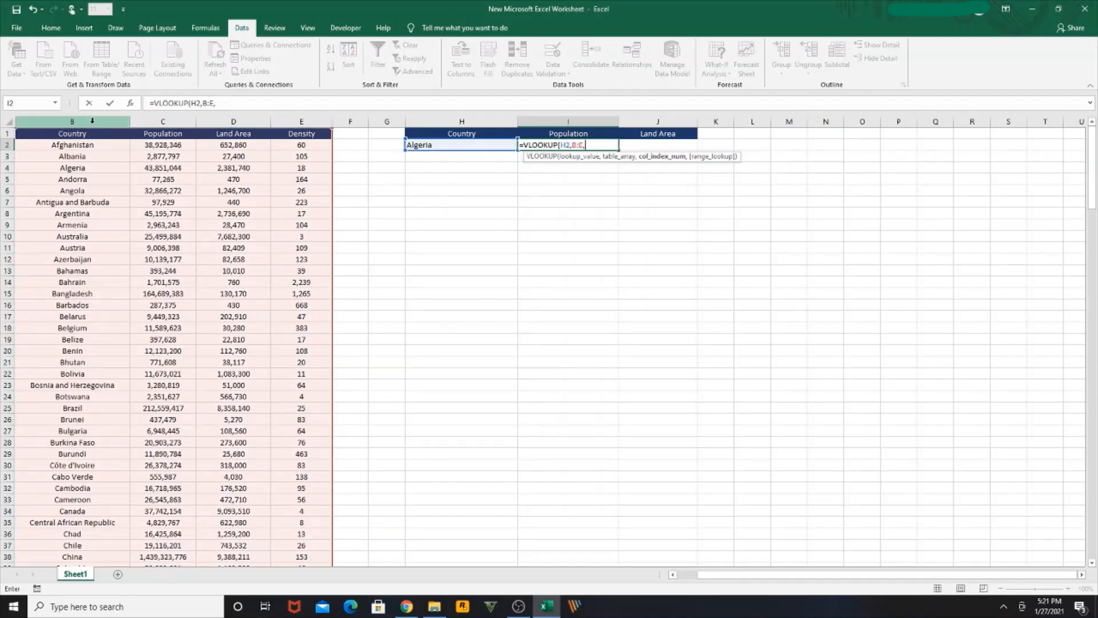
mouse_move(163, 121)
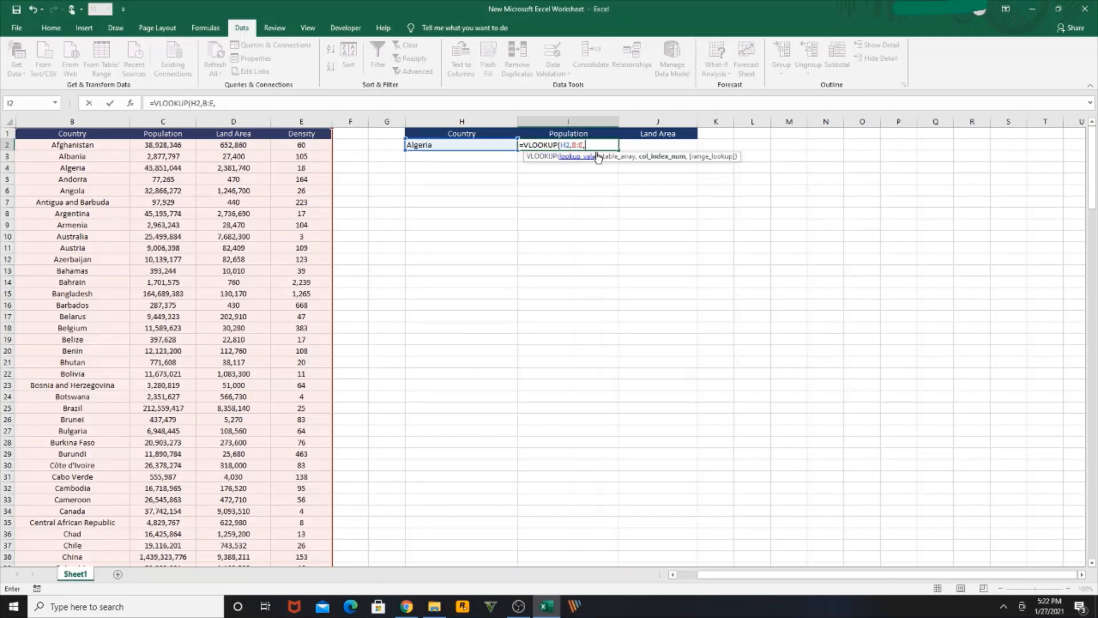
type("2")
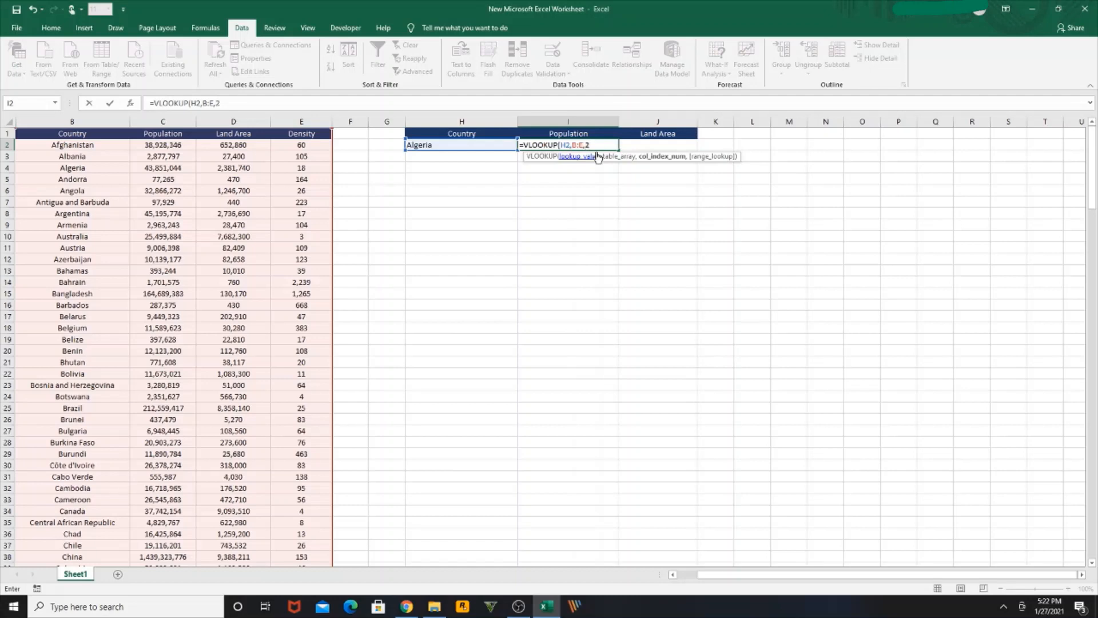
type(",0")
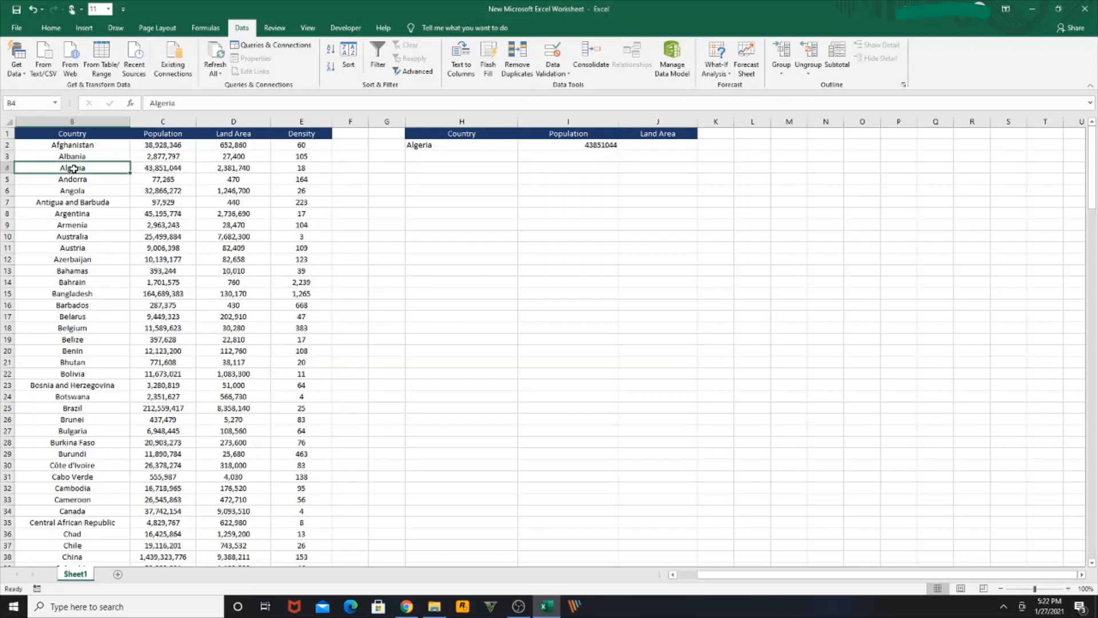
Enter =VLOOKUP(H2,B:E,3,0) in J2, returning Algeria's land area 2381740.
left_click(568, 144)
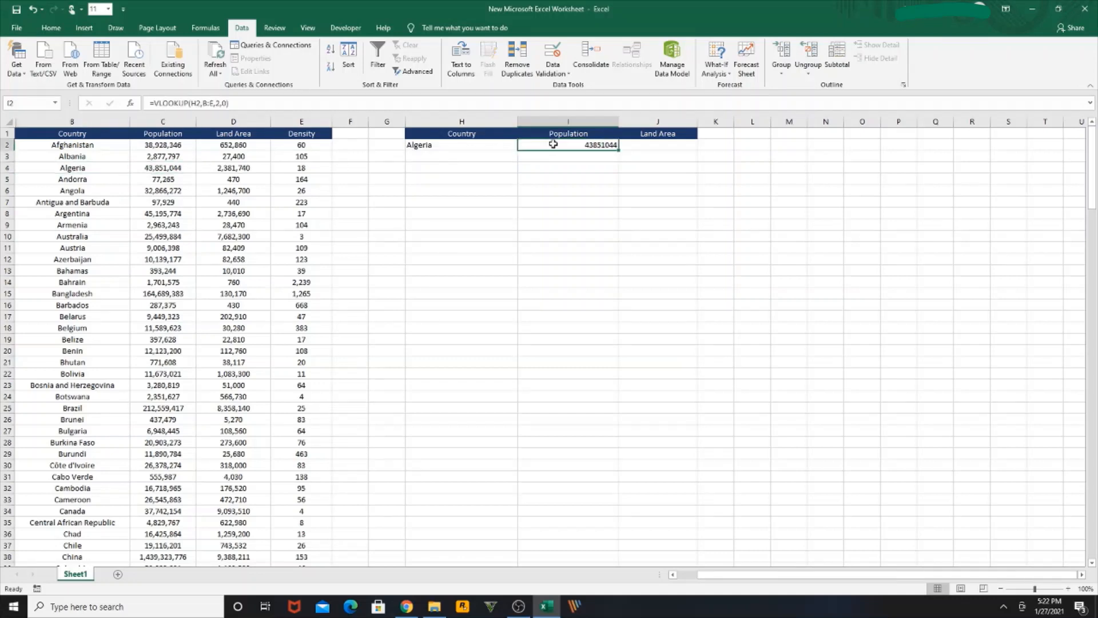
left_click(655, 146)
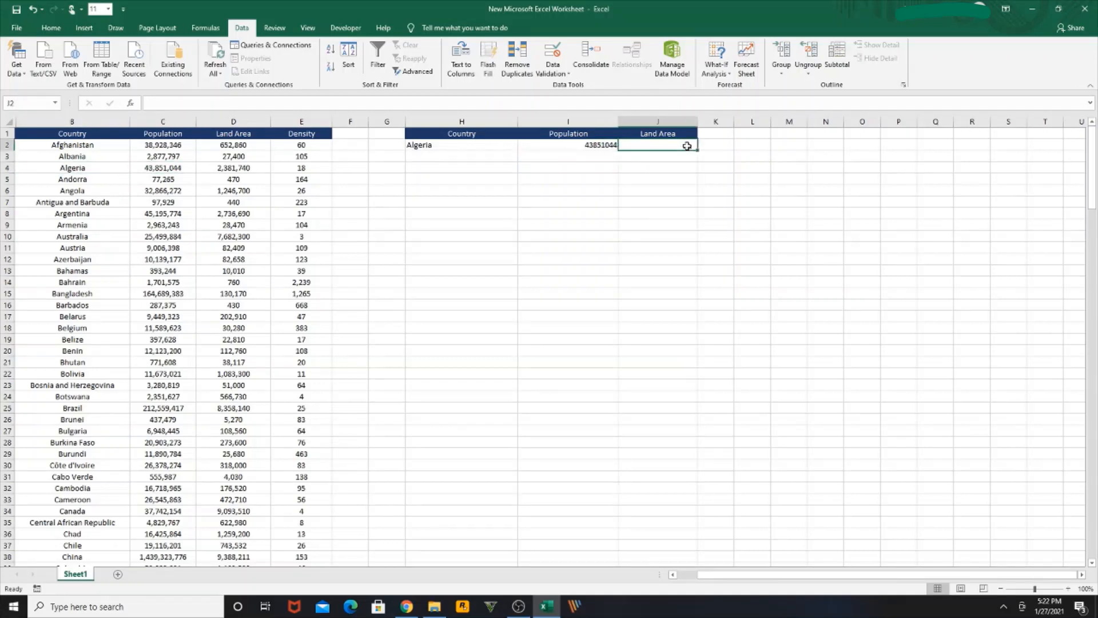
type("=")
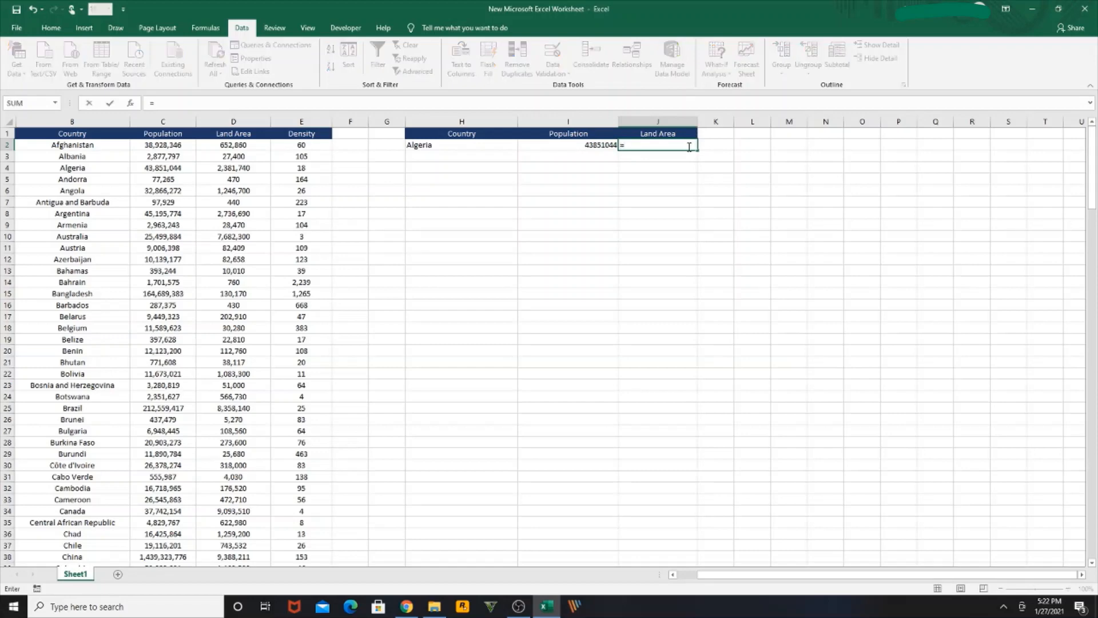
type("VLOOKUP(")
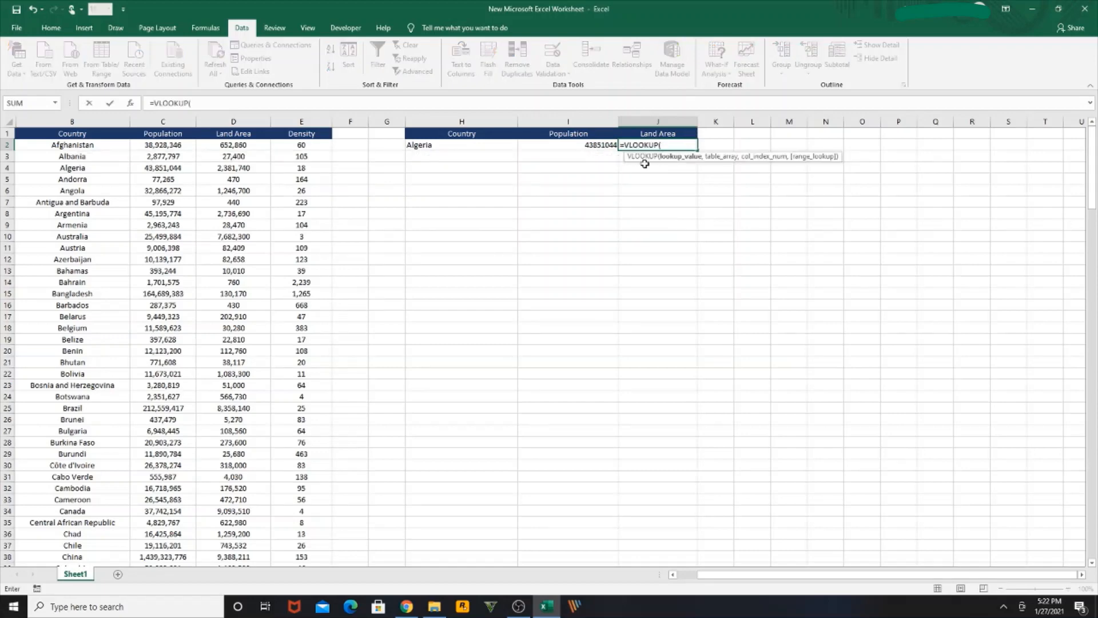
left_click(461, 145)
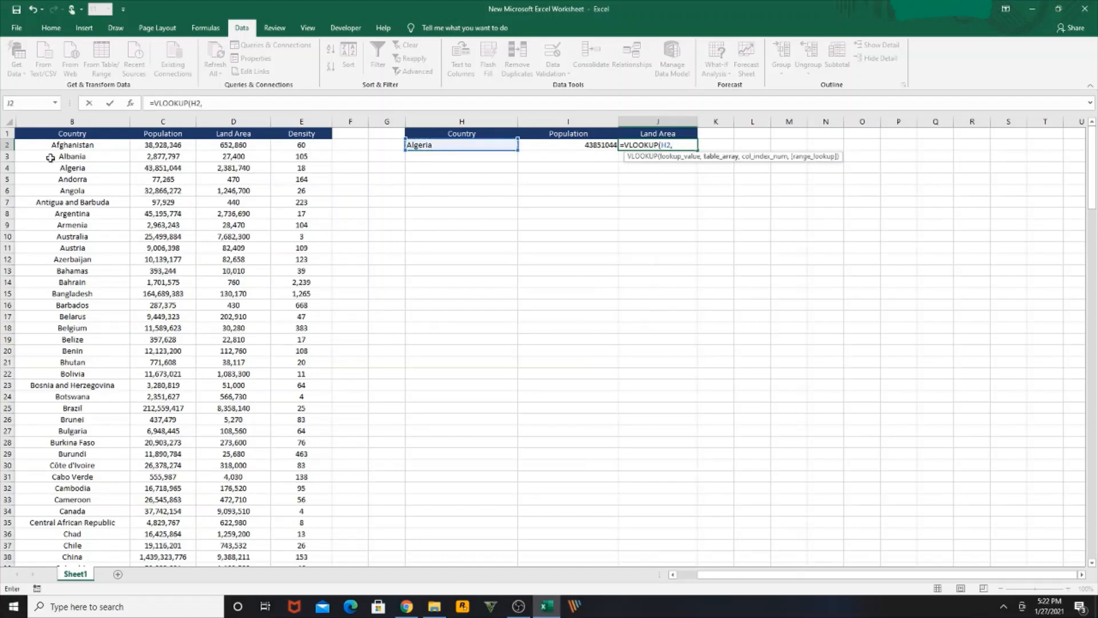
left_click_drag(71, 121, 301, 122)
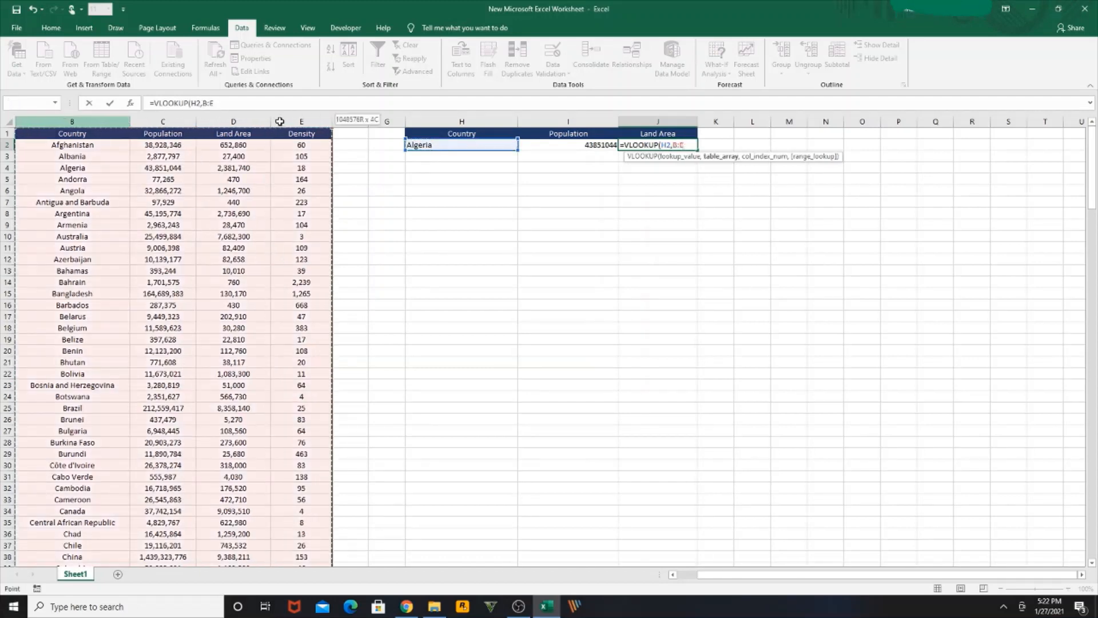
type(",")
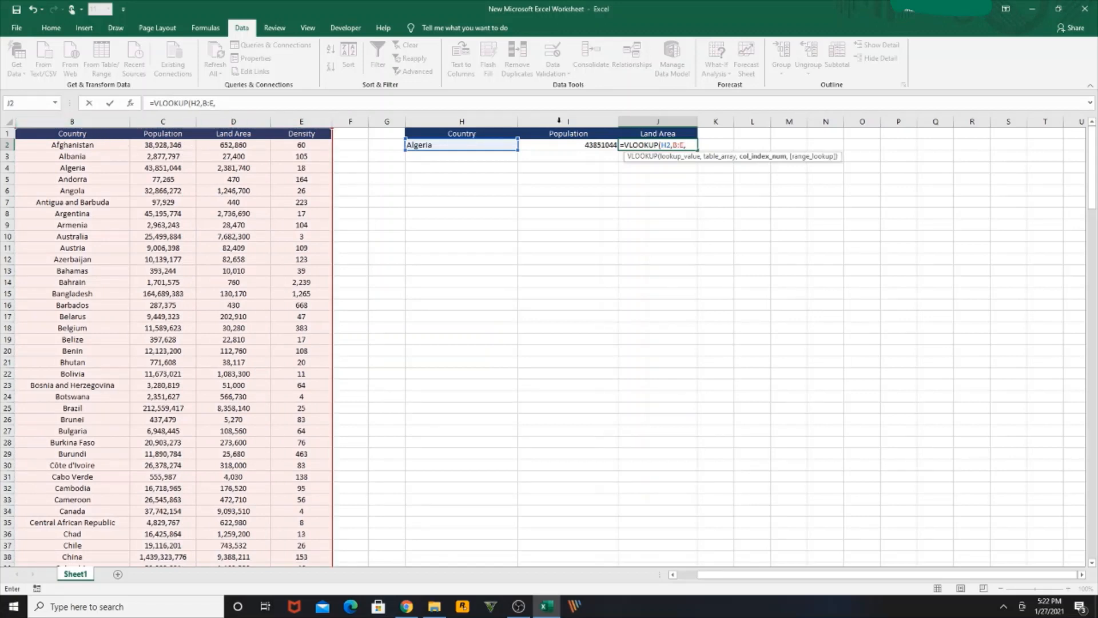
type("3")
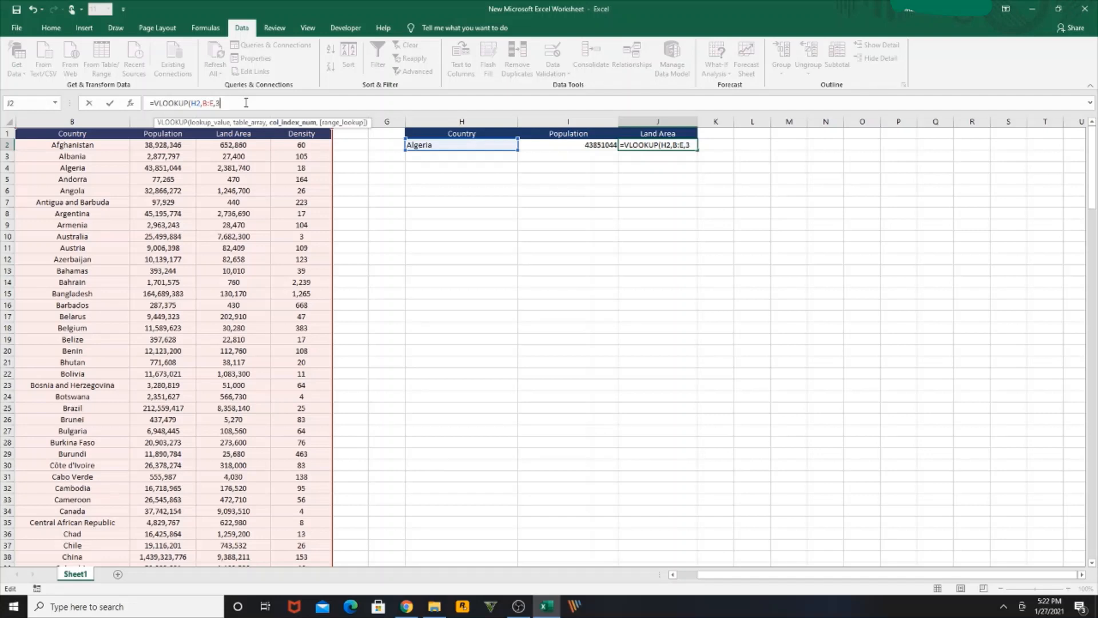
type(",0)")
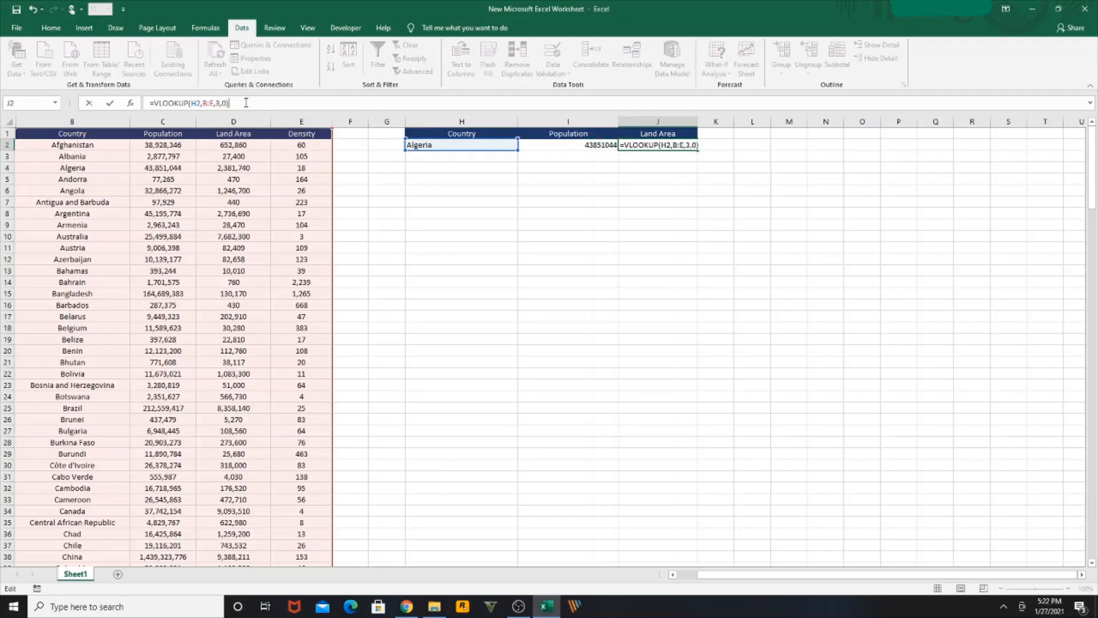
key("Return")
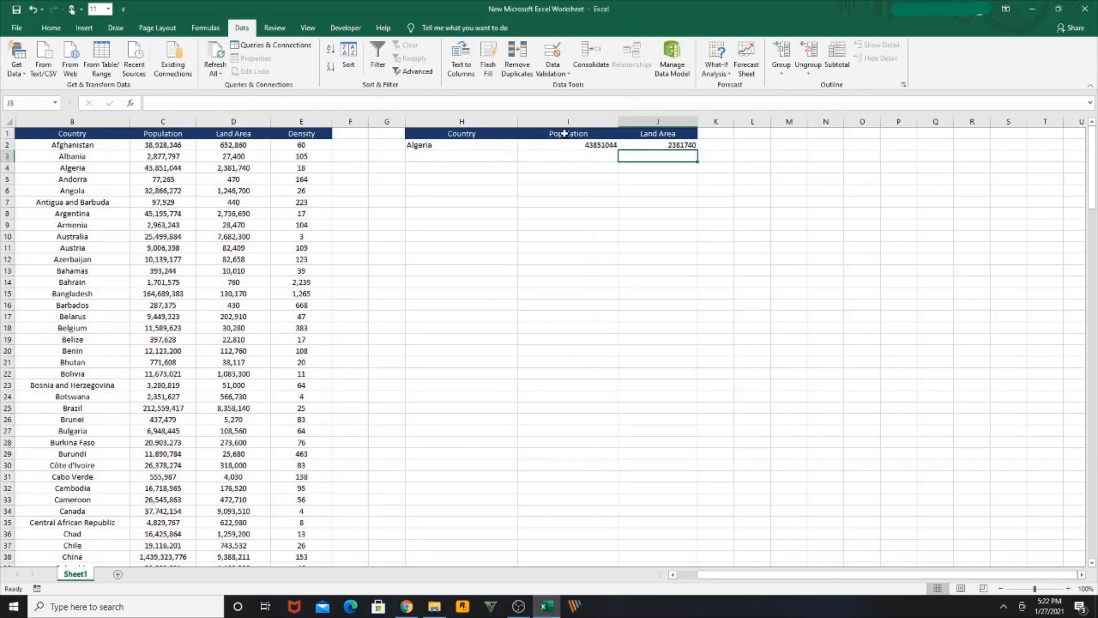
left_click(657, 121)
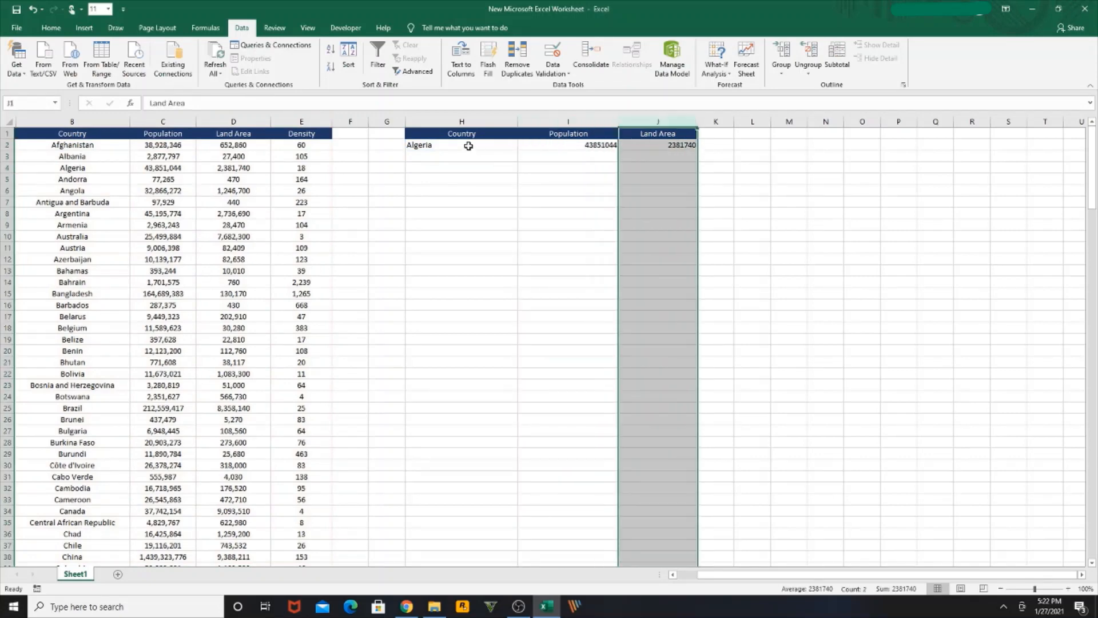
Choose Angola from the H2 dropdown and check the population lookup updates.
left_click(461, 167)
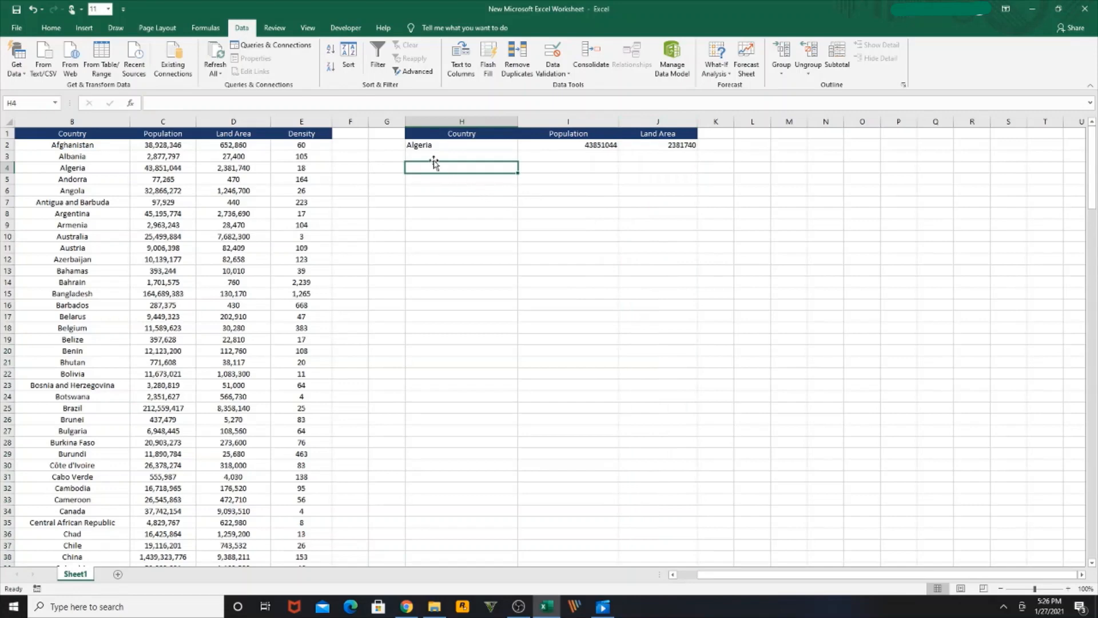
left_click(461, 144)
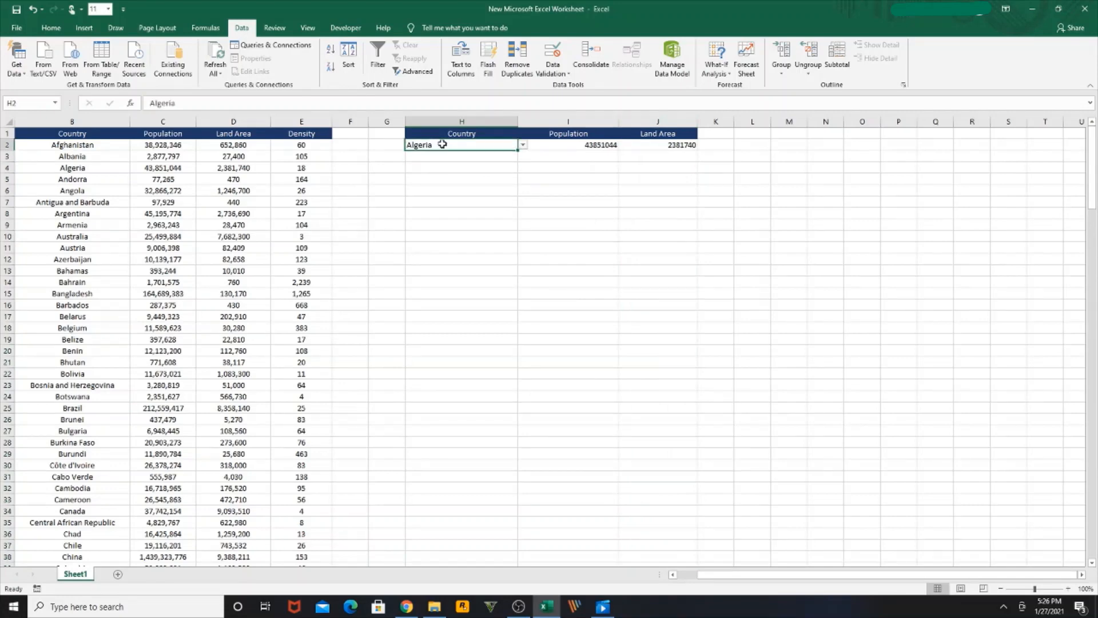
left_click(522, 145)
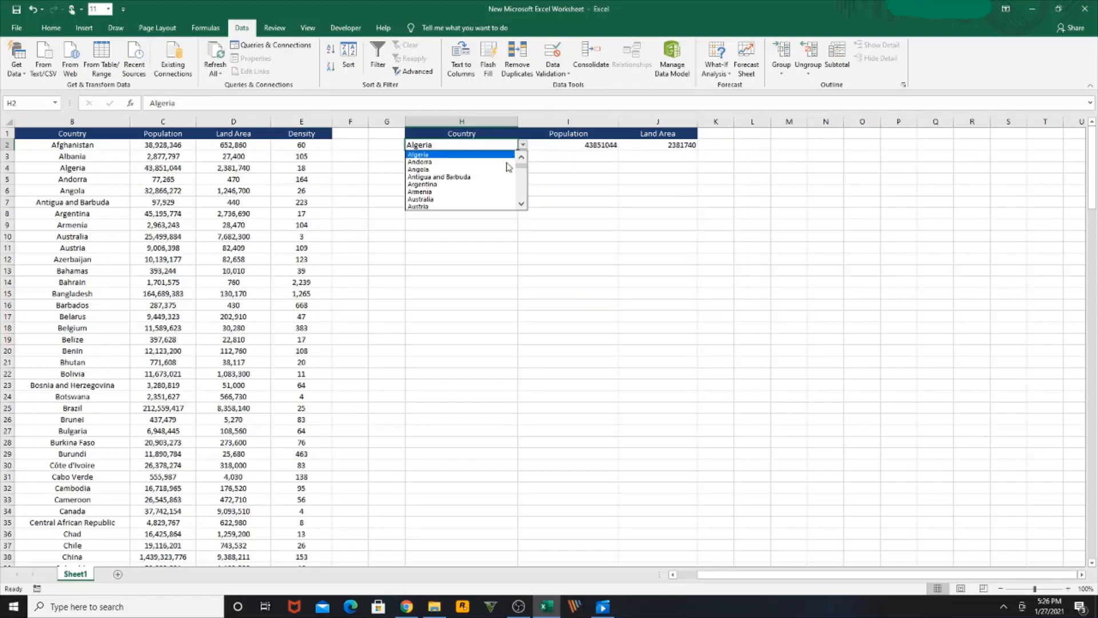
left_click(419, 169)
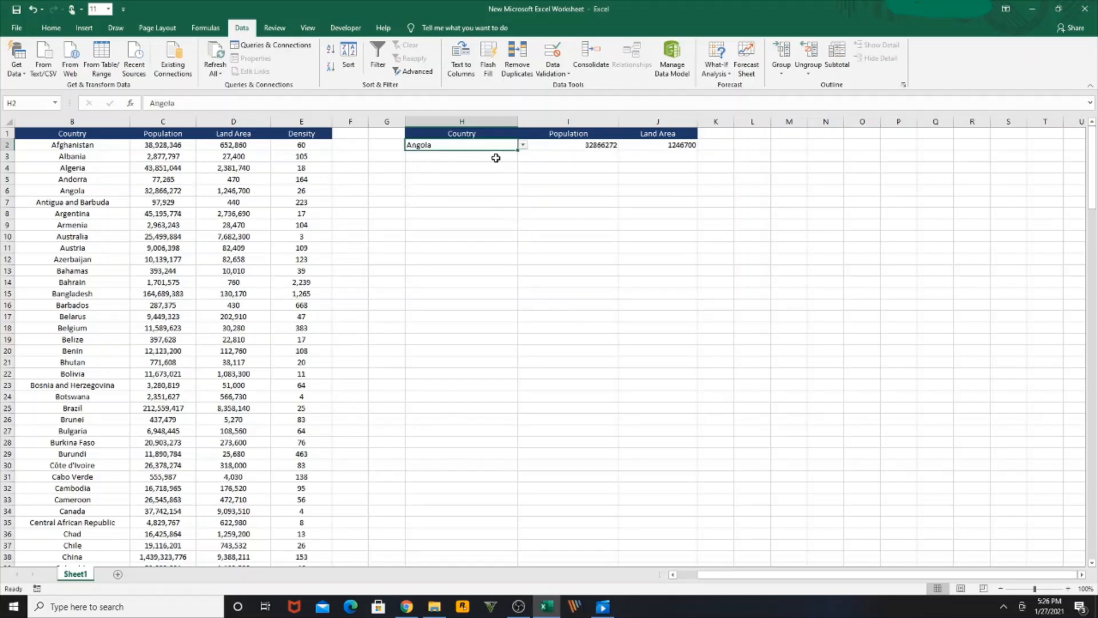
left_click(569, 145)
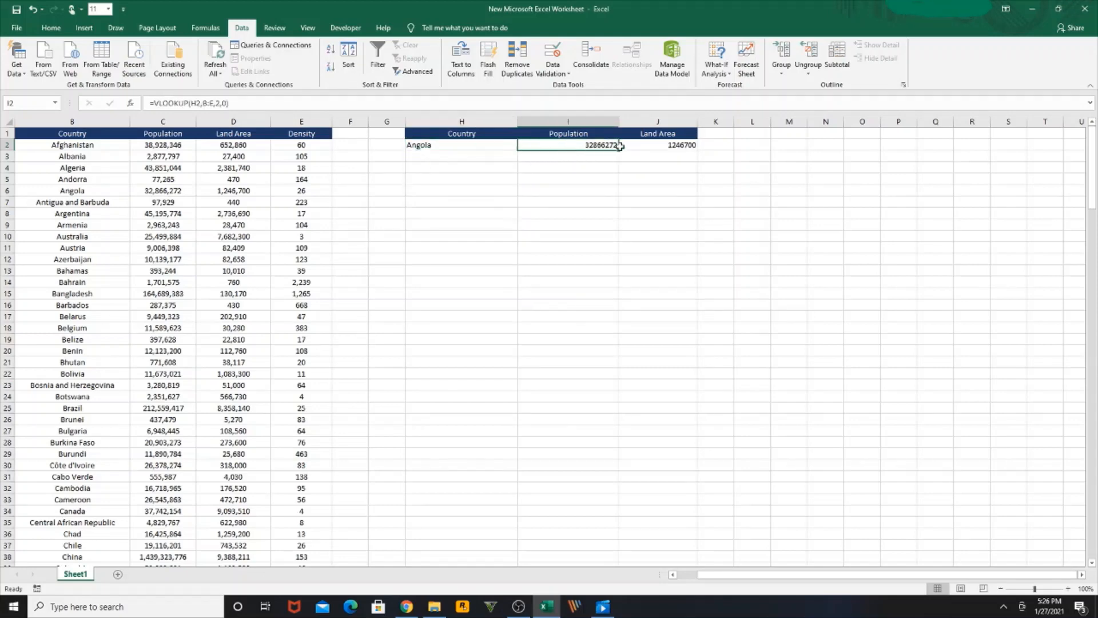
Reopen the H2 dropdown and scroll toward Yemen to switch the country.
left_click(461, 145)
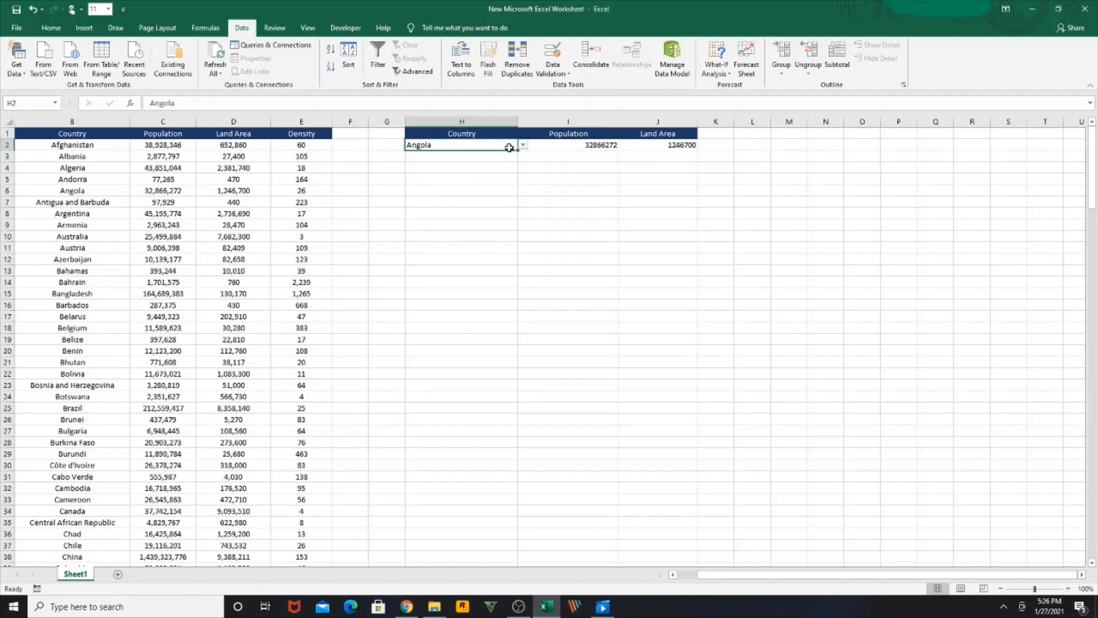
left_click(521, 145)
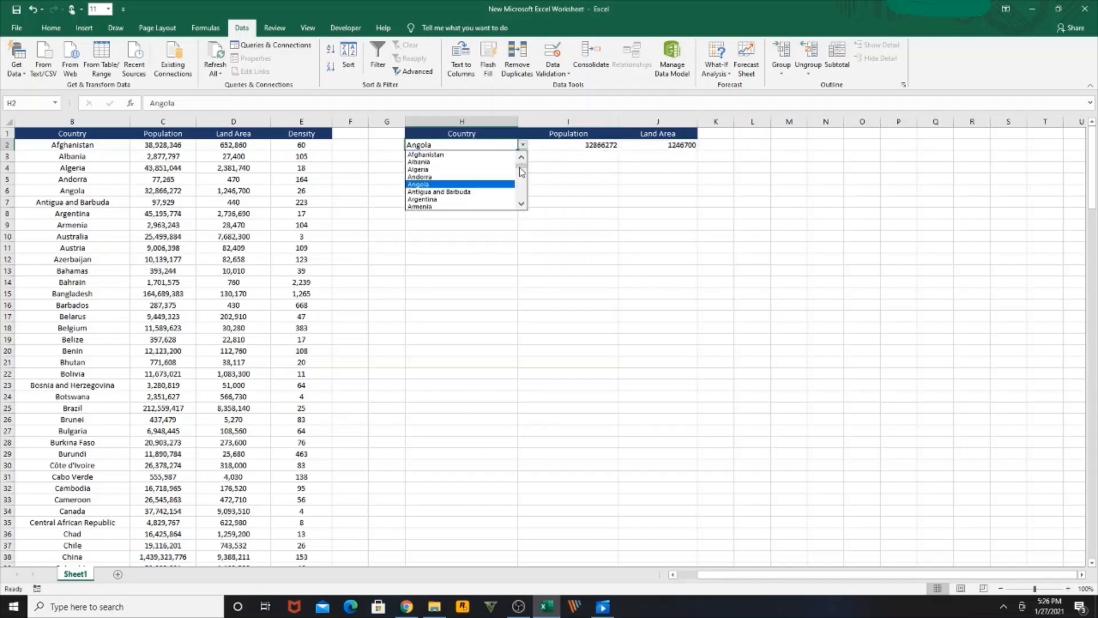
scroll("down", 3)
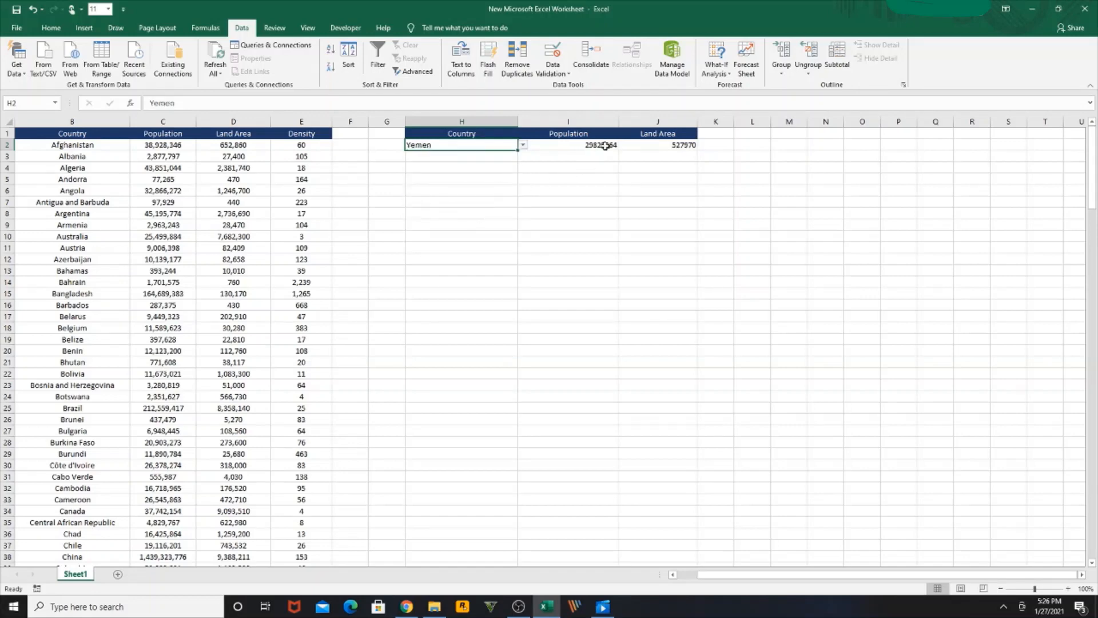
mouse_move(588, 194)
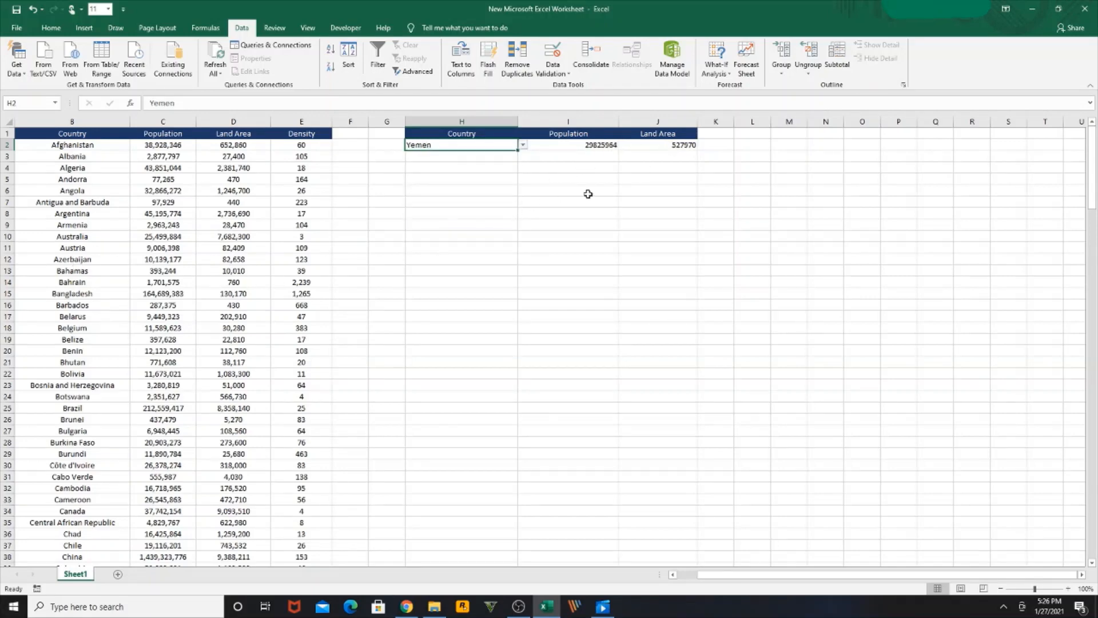
scroll("down", 3)
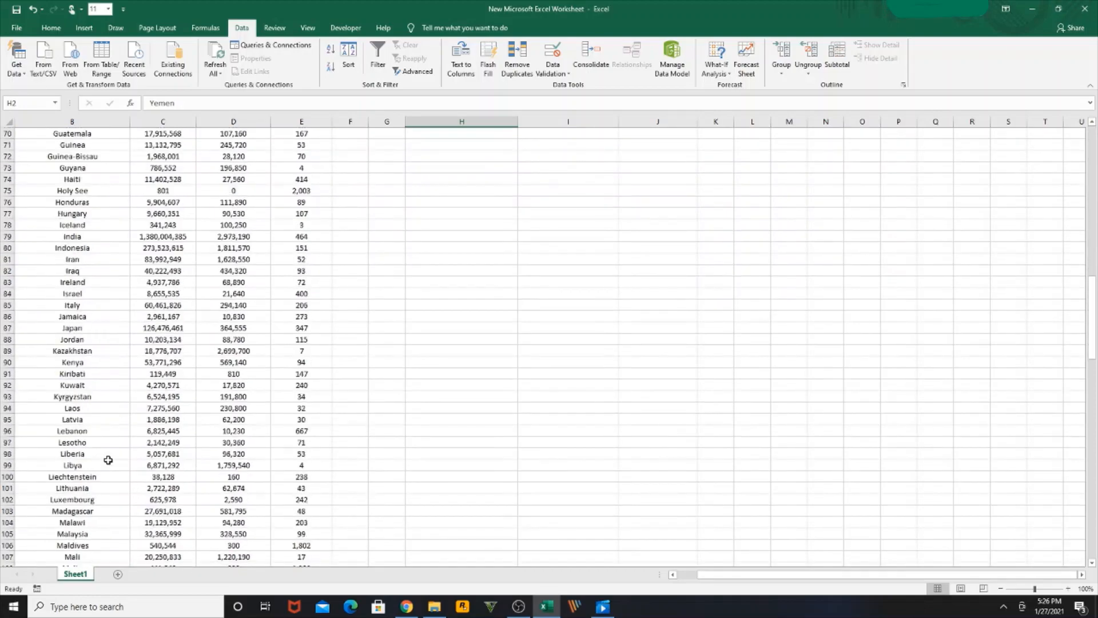
scroll("down", 3)
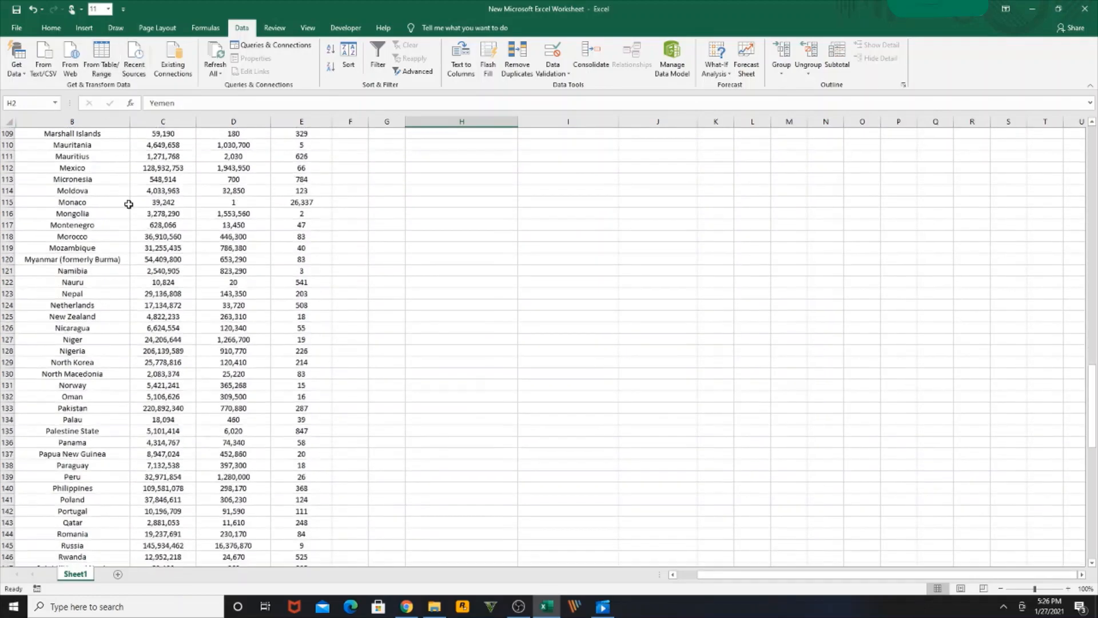
scroll("up", 3)
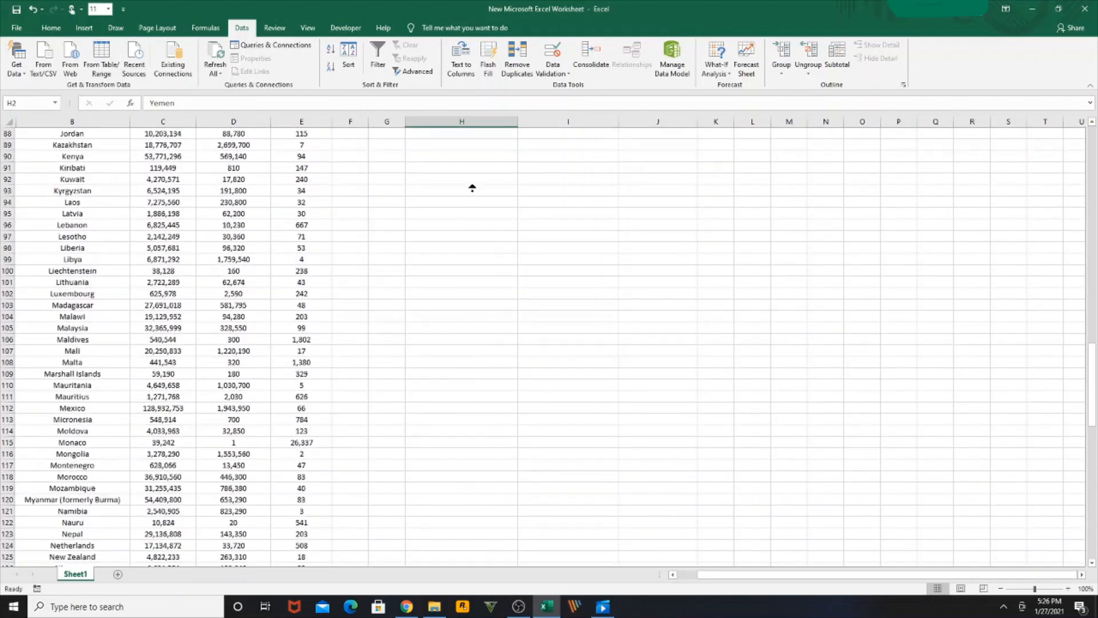